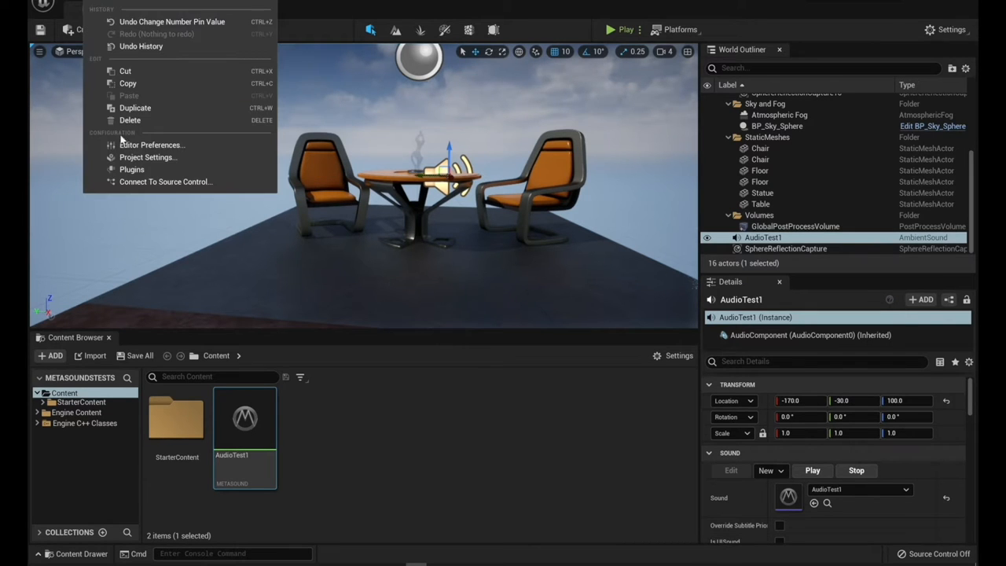
Confirm the MetaSound plugin by filtering for 'meta', then create the AudioTest3 MetaSound asset
{"action": "left_click", "coordinate": [132, 170]}
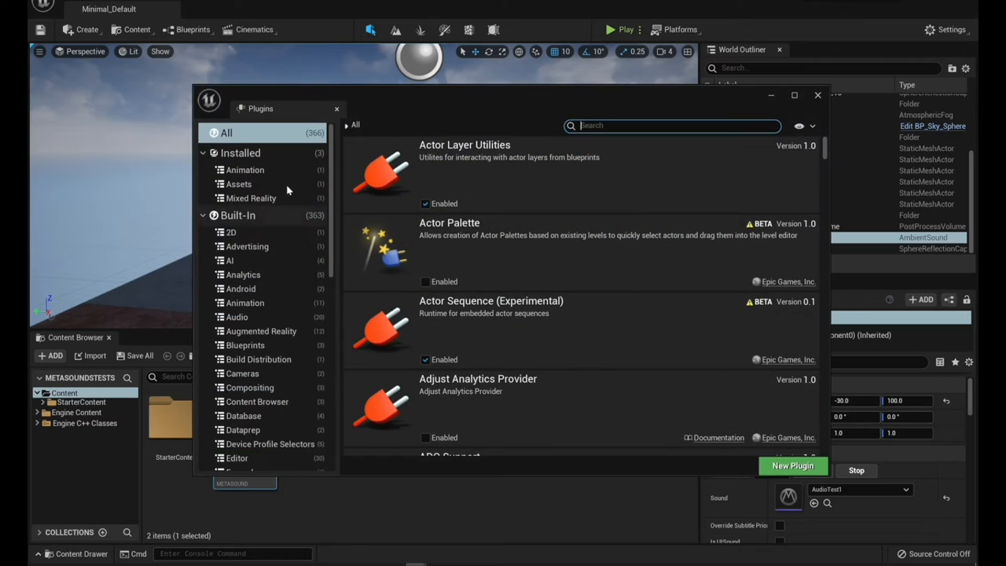
{"action": "type", "text": "meta"}
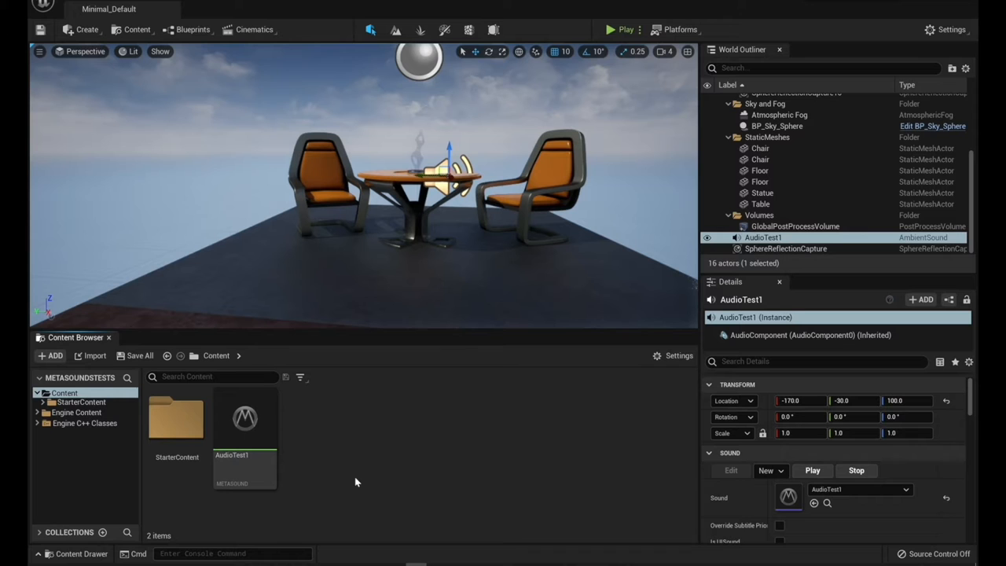
{"action": "mouse_move", "coordinate": [339, 429]}
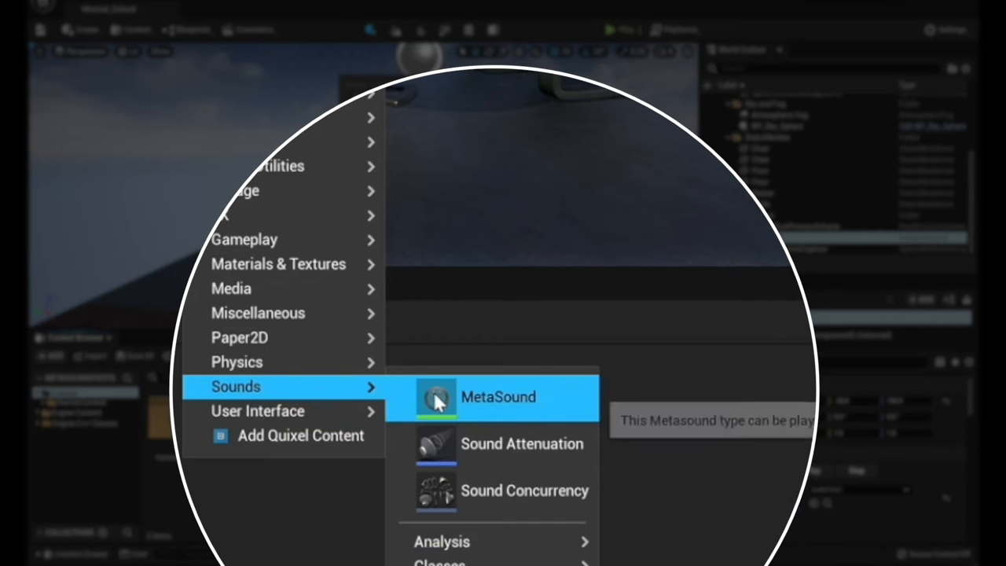
{"action": "mouse_move", "coordinate": [481, 406]}
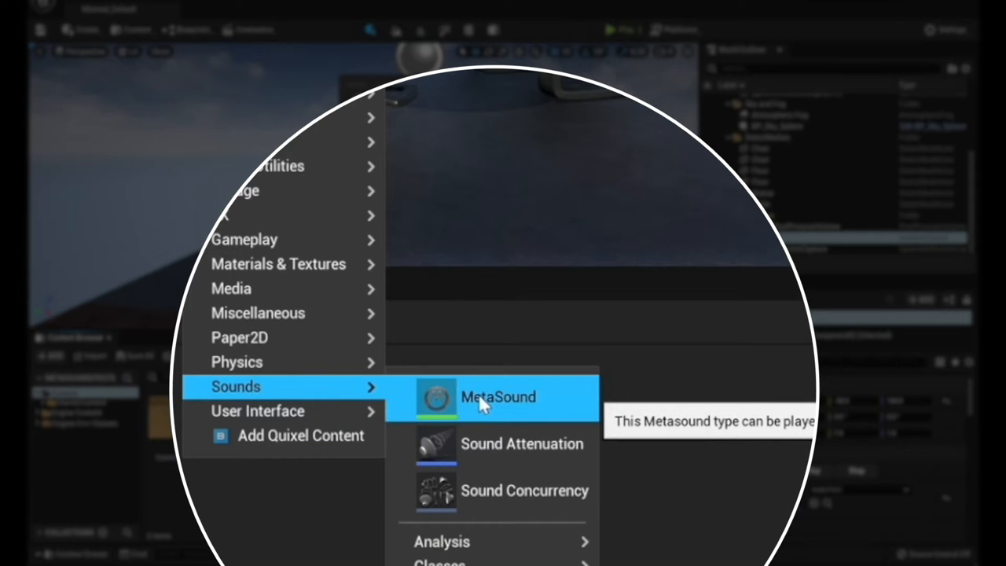
{"action": "left_click", "coordinate": [498, 396]}
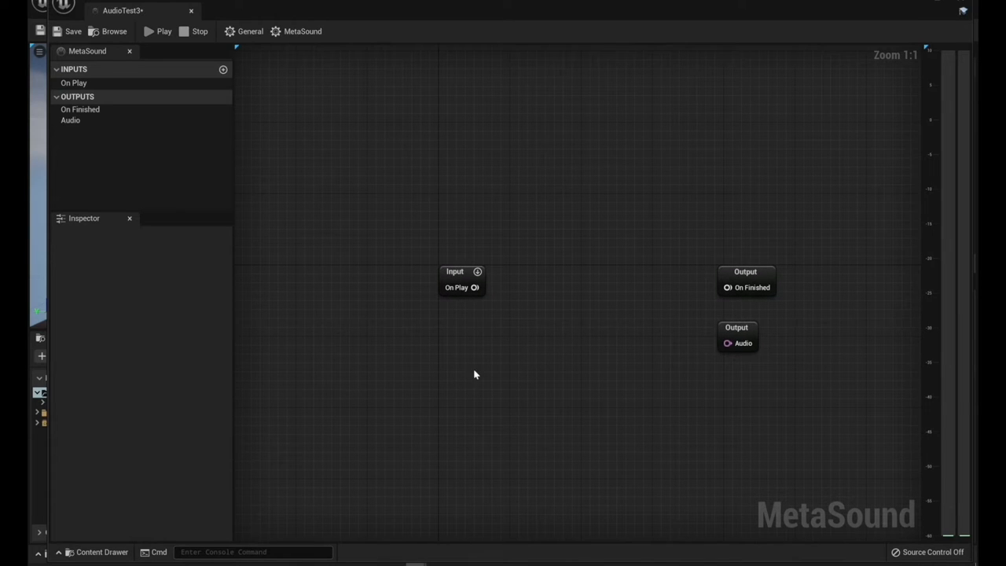
{"action": "mouse_move", "coordinate": [510, 332]}
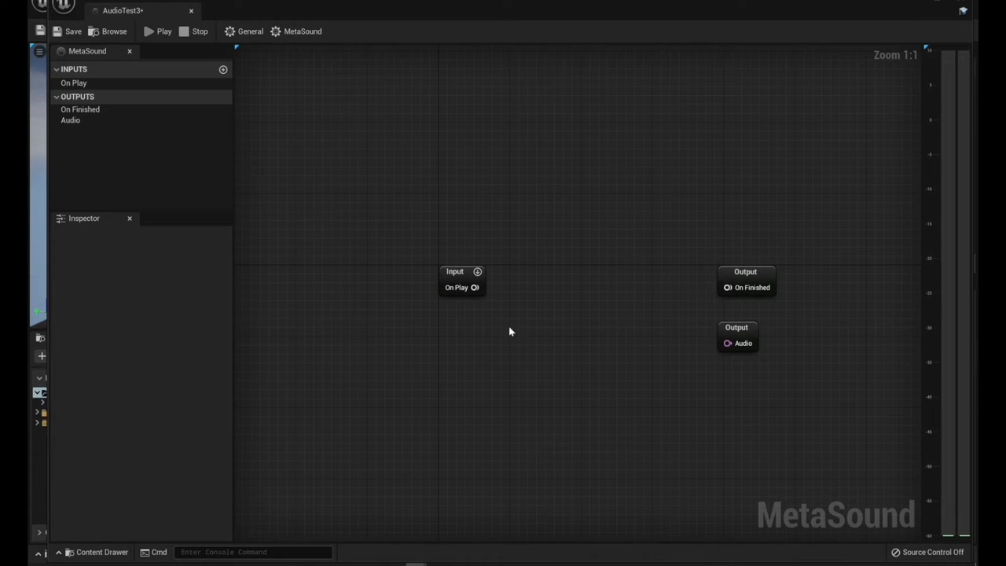
{"action": "mouse_move", "coordinate": [784, 352]}
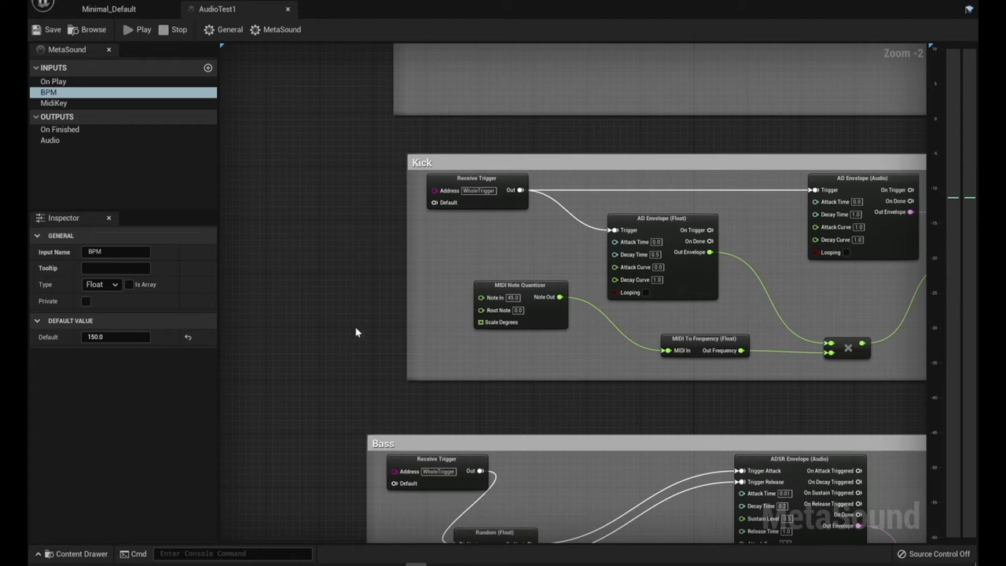
{"action": "mouse_move", "coordinate": [528, 314]}
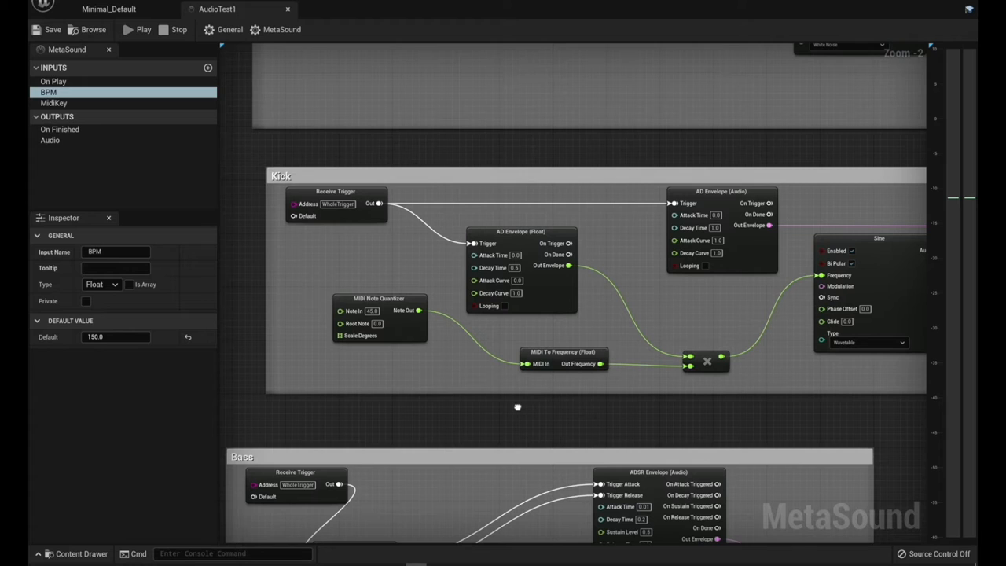
{"action": "mouse_move", "coordinate": [635, 425]}
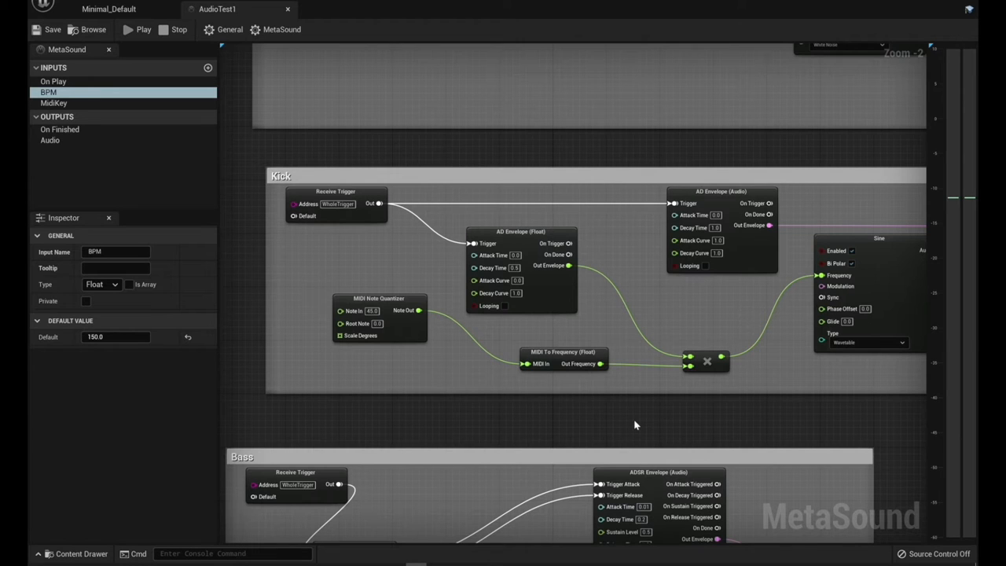
{"action": "mouse_move", "coordinate": [534, 422]}
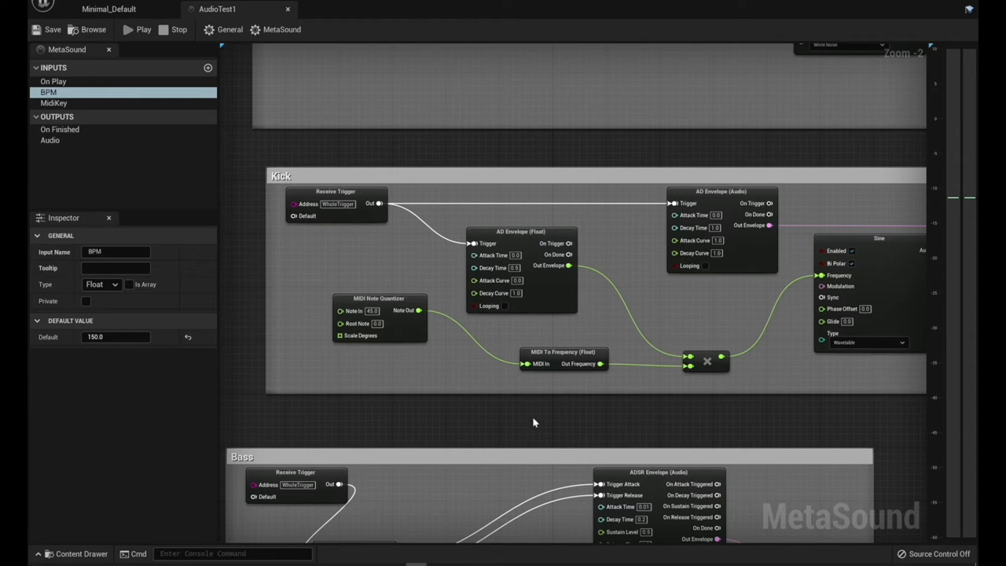
{"action": "mouse_move", "coordinate": [505, 424]}
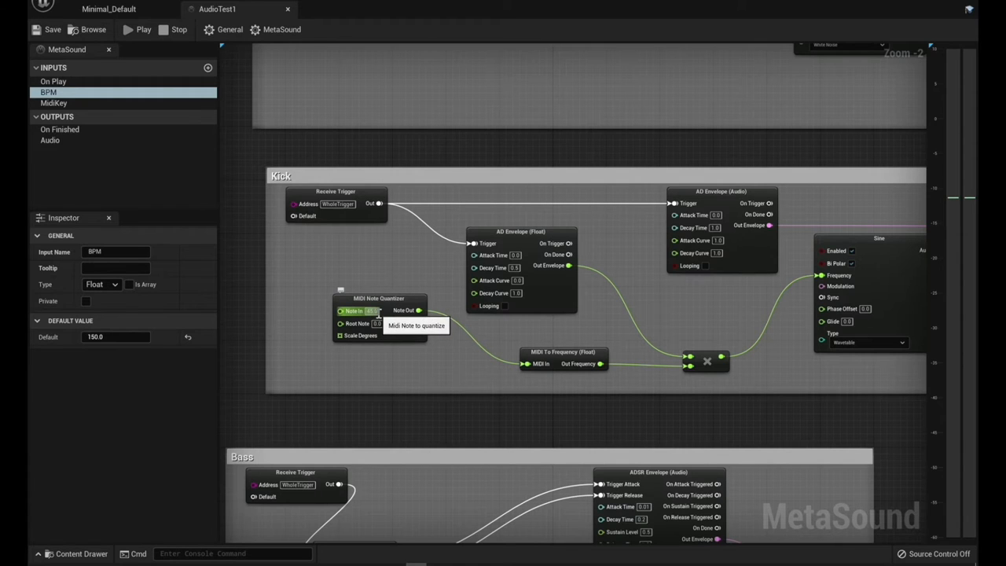
{"action": "mouse_move", "coordinate": [534, 363]}
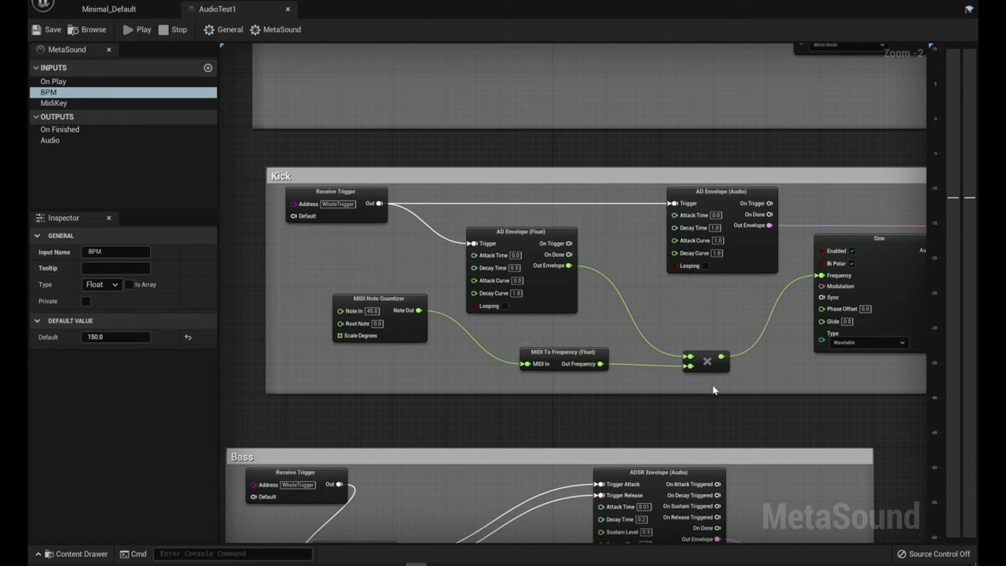
{"action": "mouse_move", "coordinate": [520, 239]}
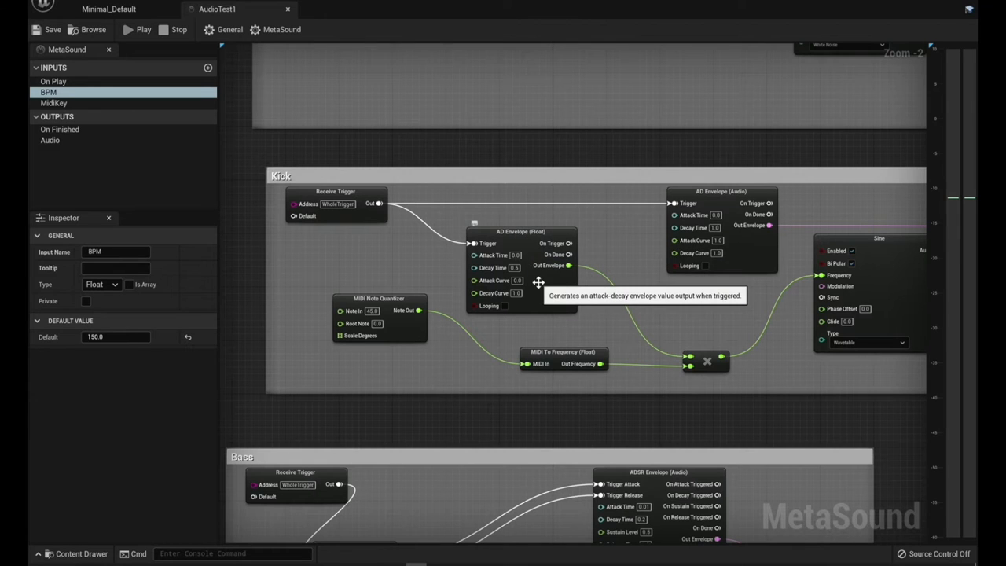
{"action": "mouse_move", "coordinate": [537, 279]}
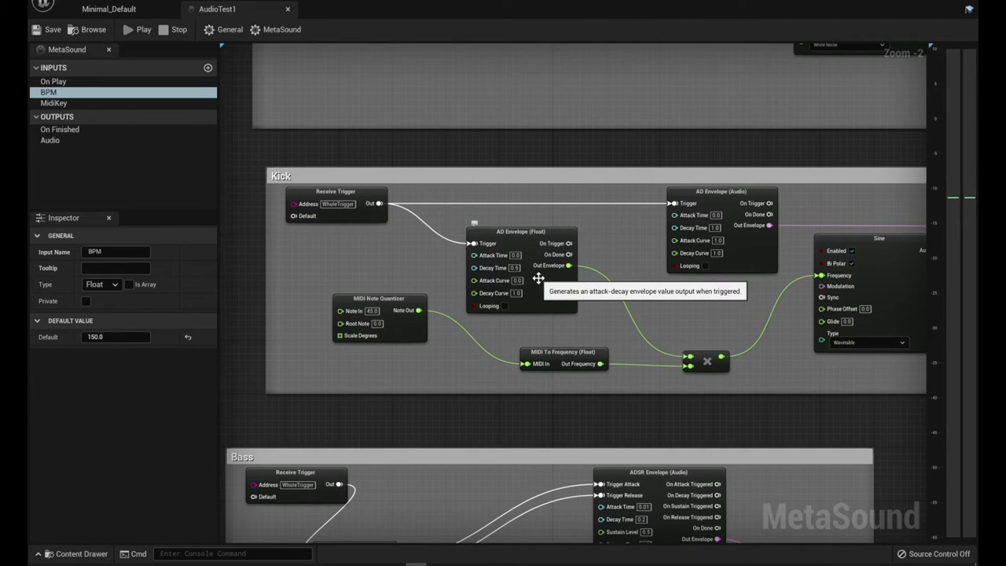
{"action": "mouse_move", "coordinate": [377, 320]}
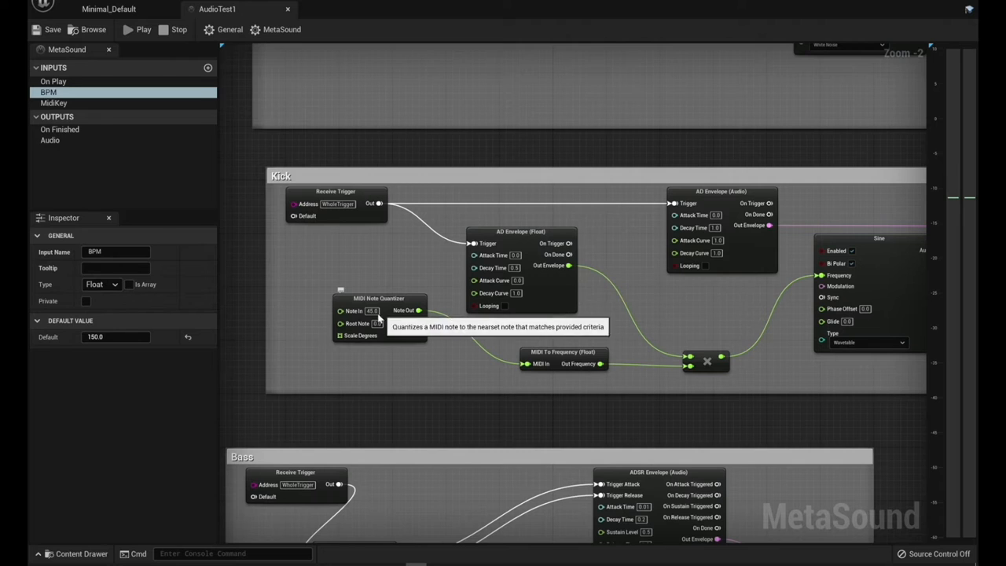
{"action": "mouse_move", "coordinate": [352, 311]}
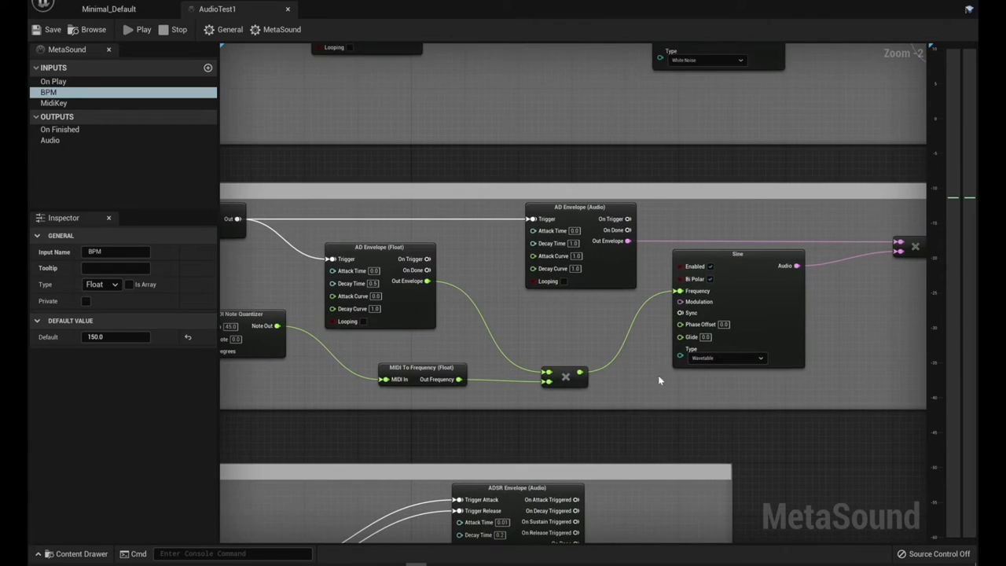
{"action": "mouse_move", "coordinate": [742, 284]}
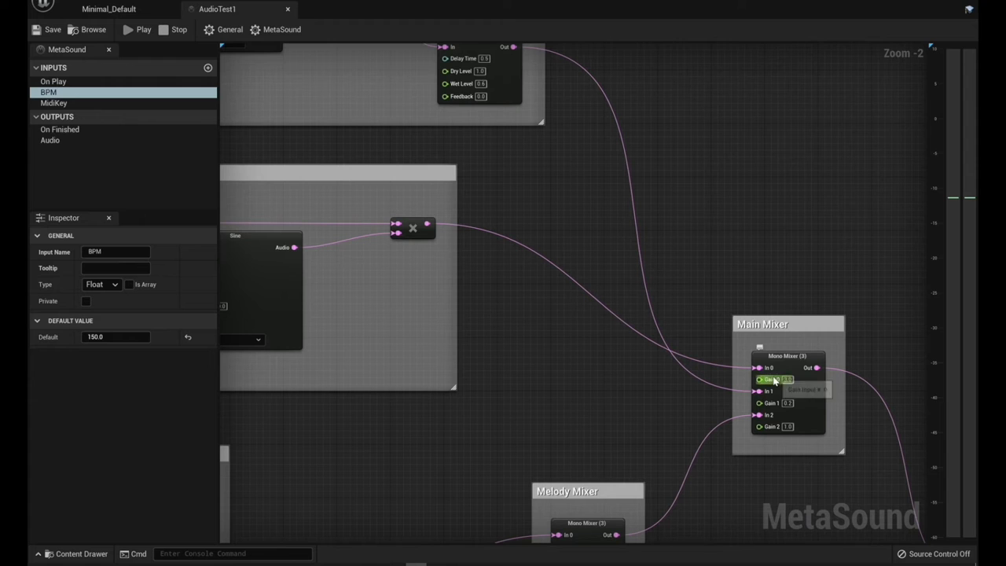
{"action": "mouse_move", "coordinate": [689, 418]}
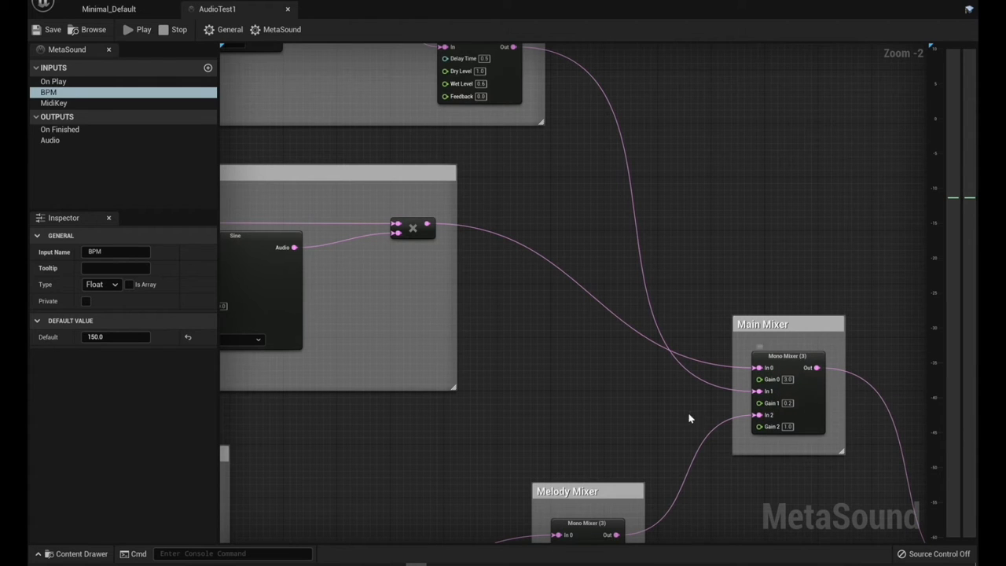
{"action": "mouse_move", "coordinate": [792, 389]}
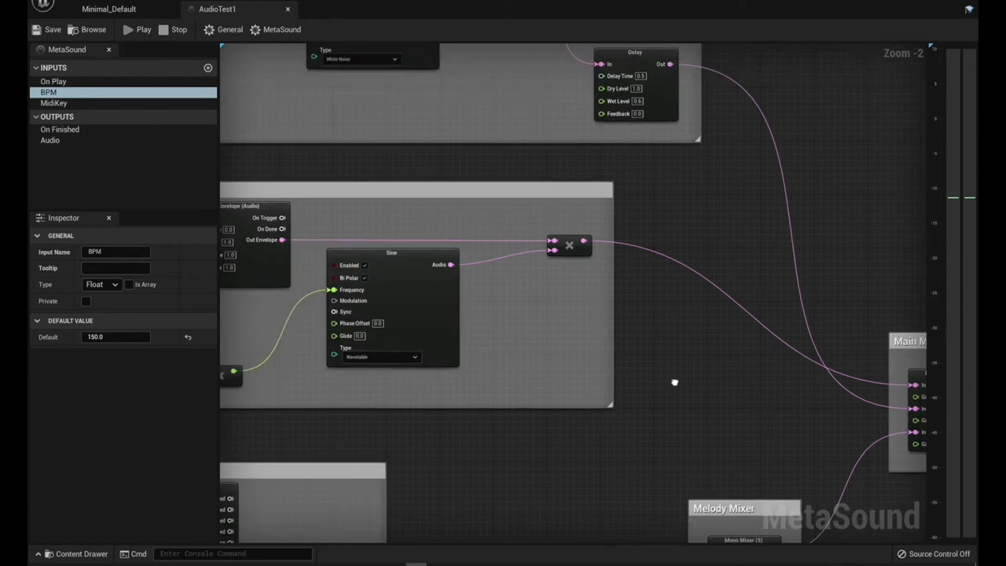
{"action": "scroll", "scroll_direction": "down", "scroll_amount": 3}
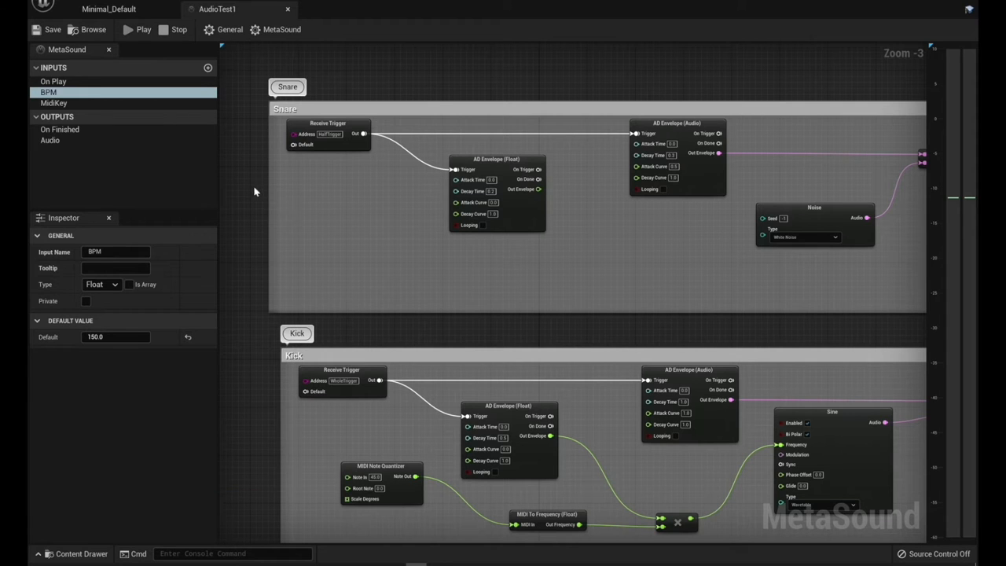
{"action": "mouse_move", "coordinate": [330, 142]}
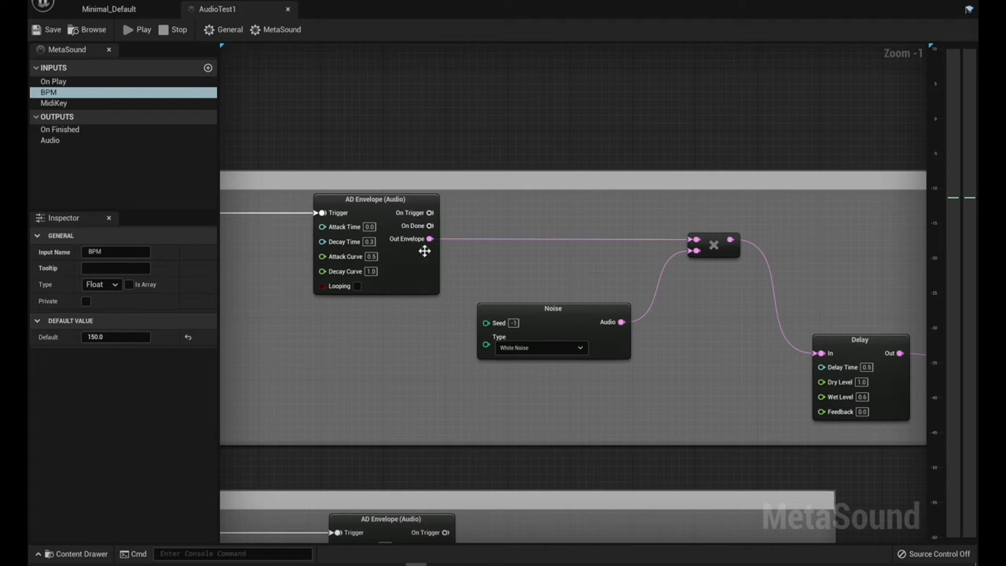
{"action": "mouse_move", "coordinate": [344, 242]}
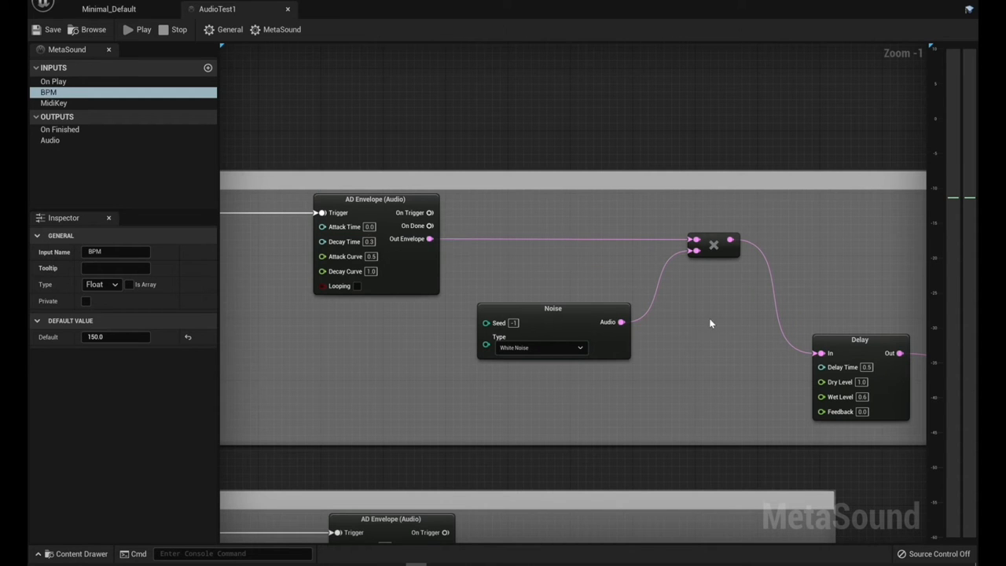
{"action": "left_click_drag", "start_coordinate": [710, 324], "coordinate": [564, 228]}
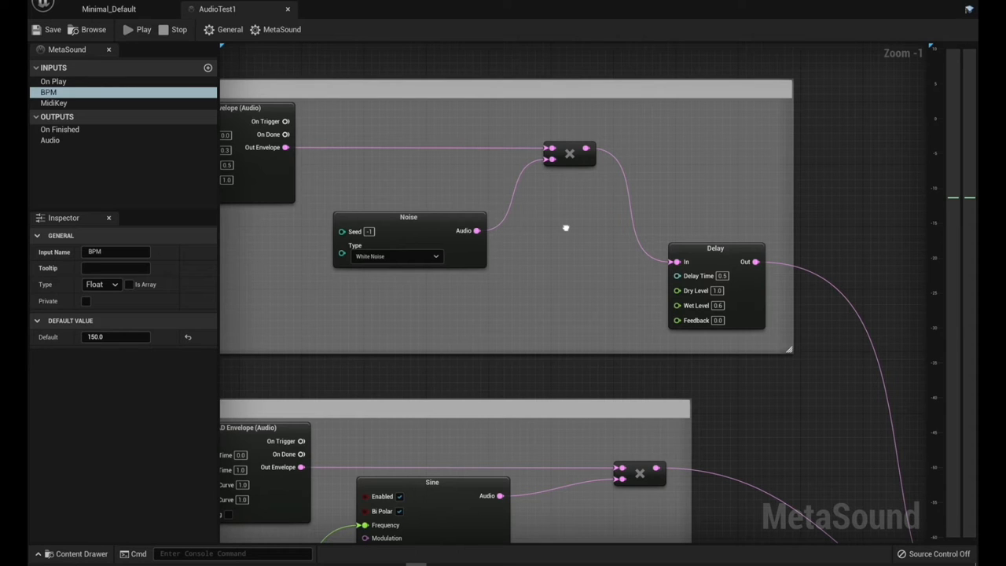
{"action": "mouse_move", "coordinate": [688, 254]}
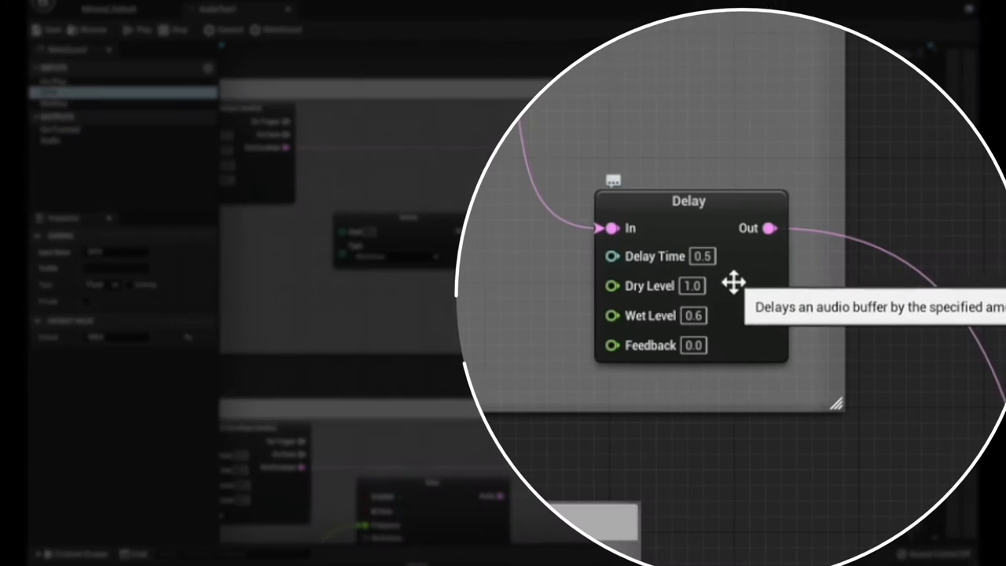
{"action": "mouse_move", "coordinate": [715, 317]}
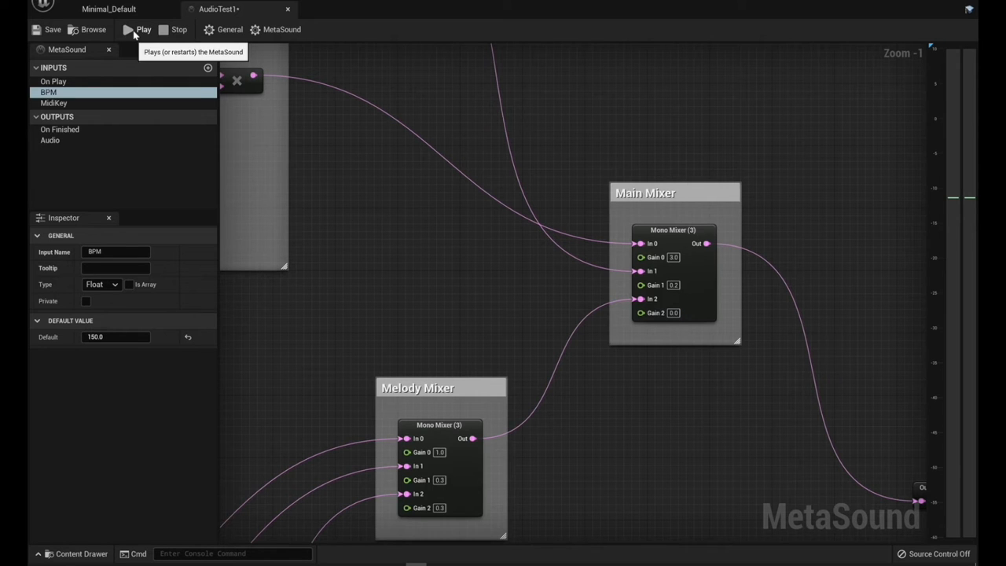
{"action": "left_click", "coordinate": [145, 28]}
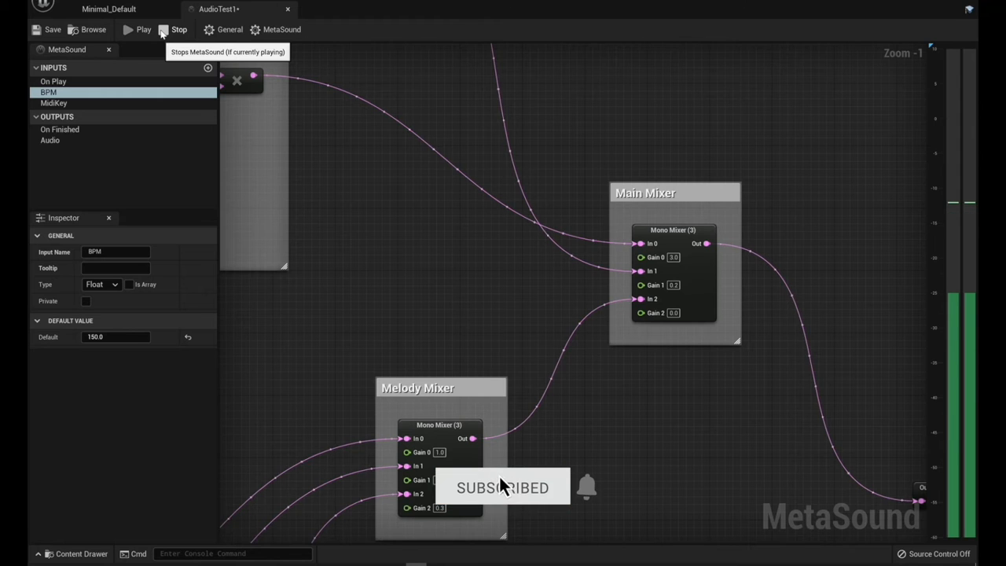
{"action": "mouse_move", "coordinate": [609, 535]}
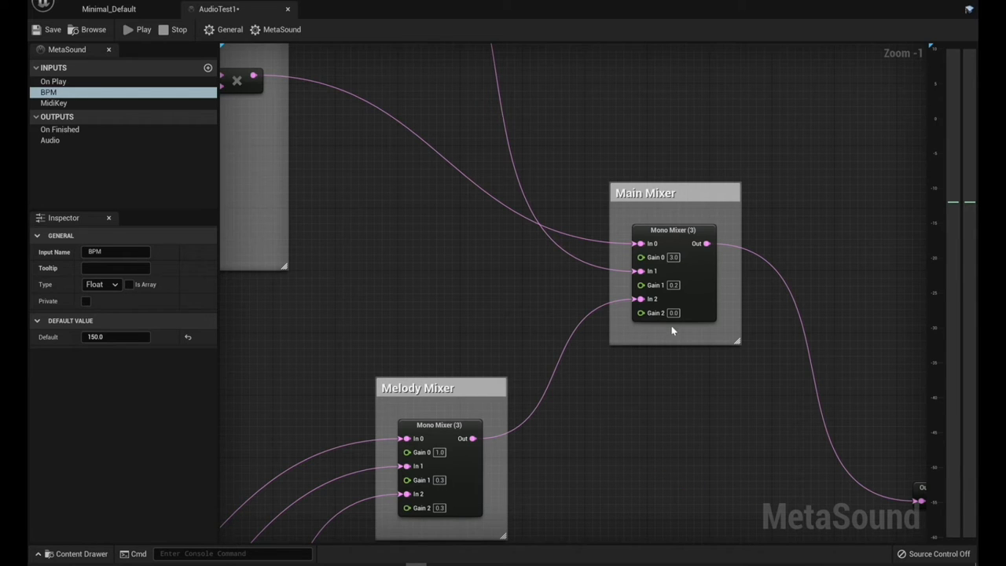
{"action": "mouse_move", "coordinate": [654, 311]}
{"action": "type", "text": "1"}
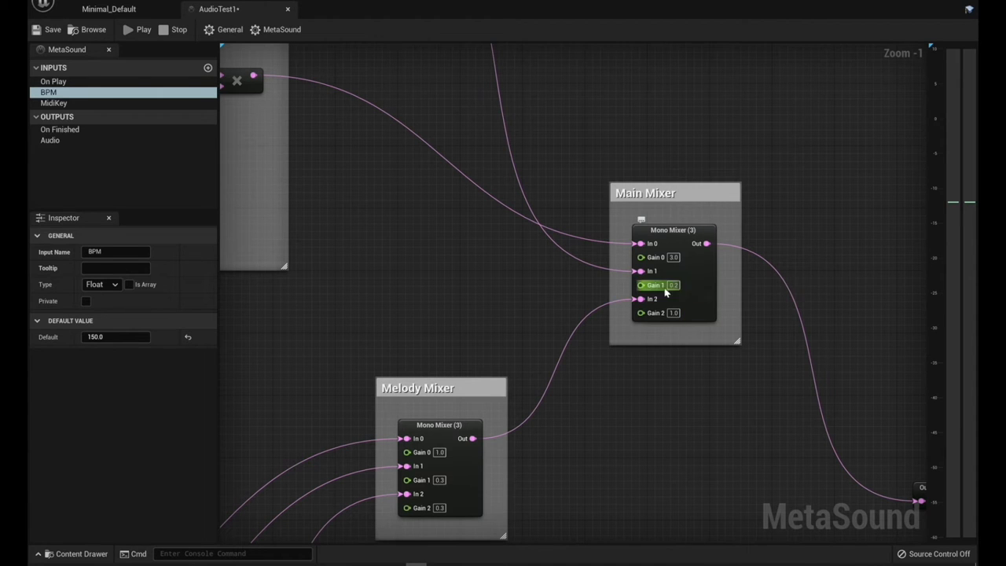
{"action": "mouse_move", "coordinate": [660, 285]}
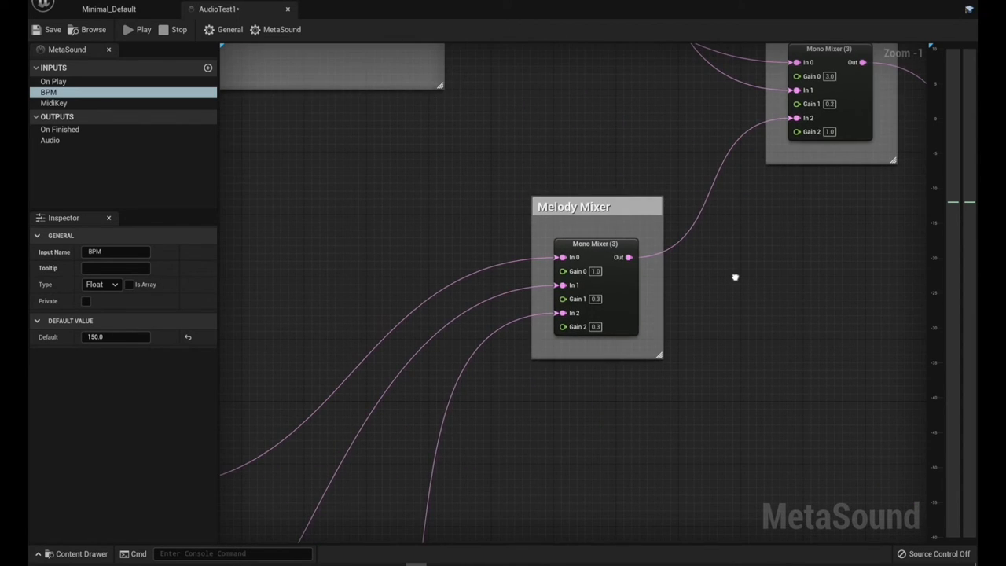
{"action": "left_click_drag", "start_coordinate": [735, 276], "coordinate": [762, 344]}
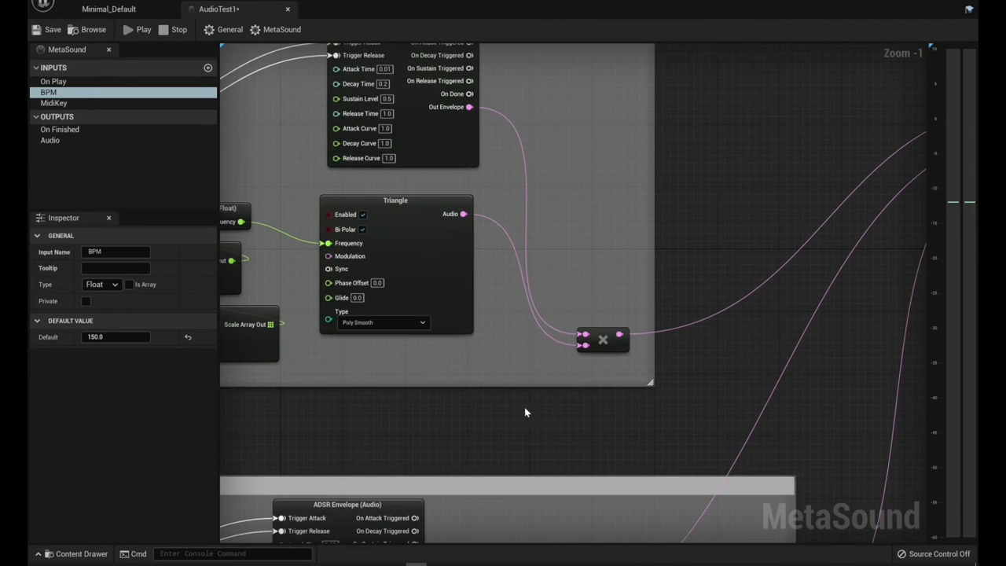
{"action": "scroll", "scroll_direction": "down", "scroll_amount": 3}
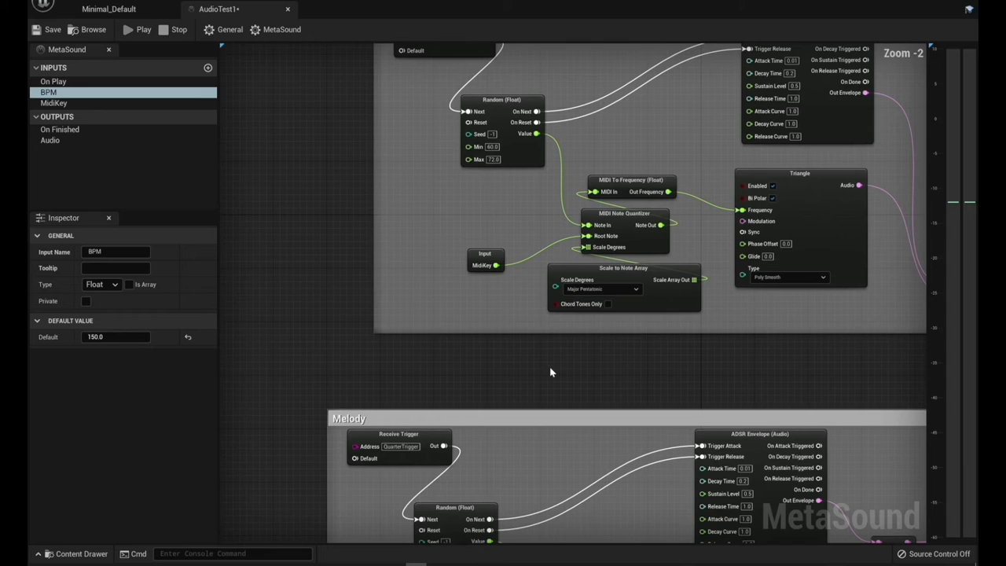
{"action": "scroll", "scroll_direction": "down", "scroll_amount": 3}
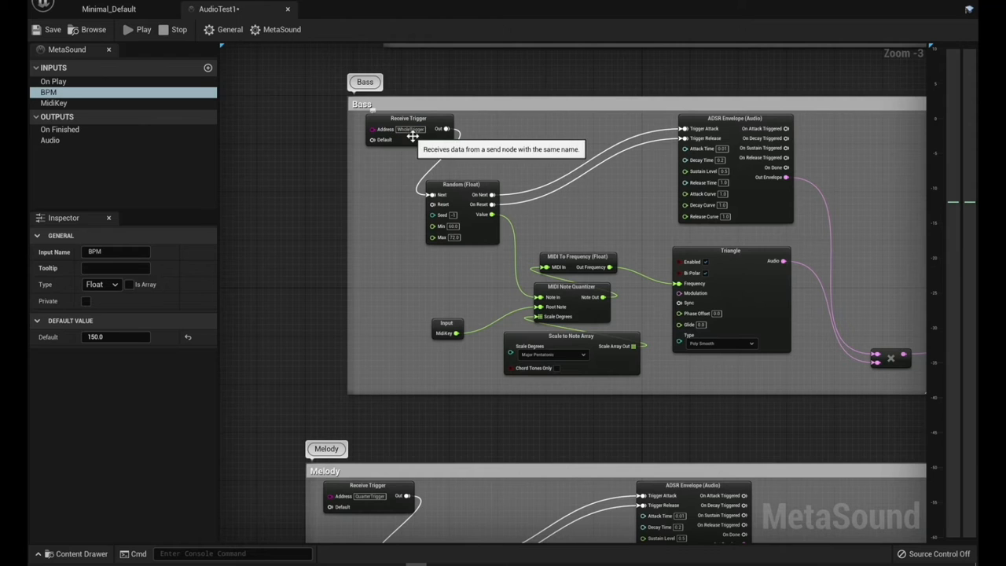
{"action": "mouse_move", "coordinate": [321, 242]}
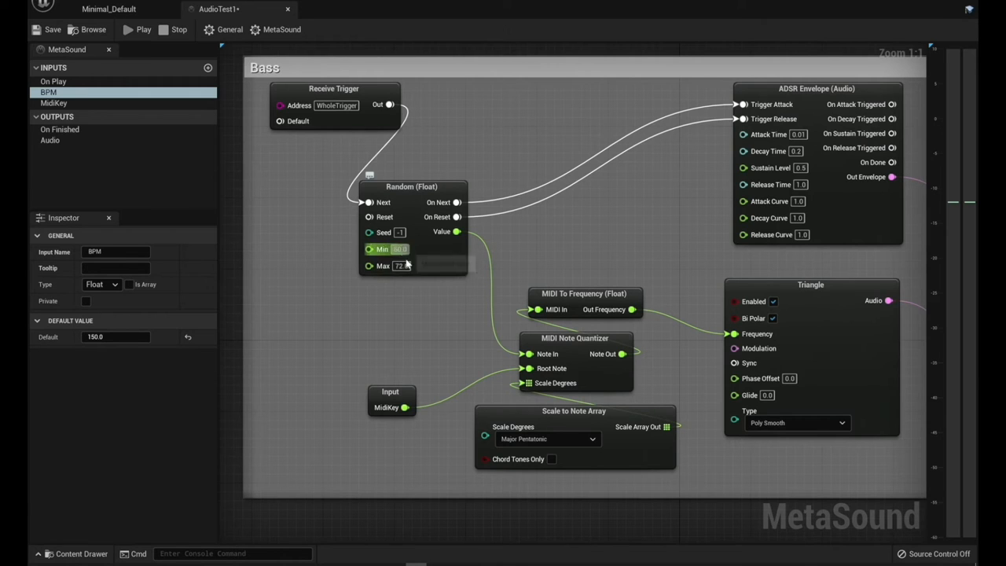
{"action": "mouse_move", "coordinate": [385, 265]}
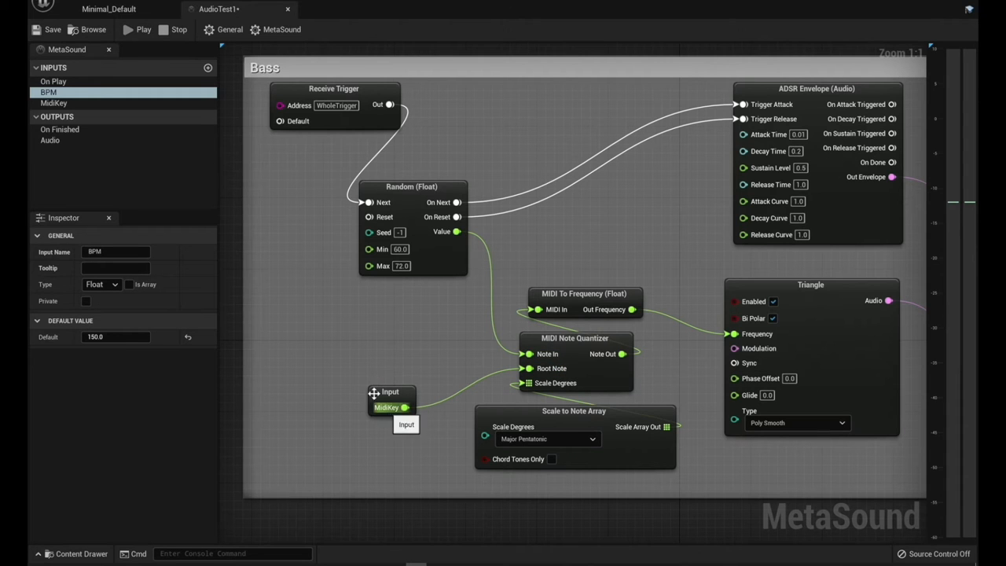
{"action": "left_click", "coordinate": [54, 104]}
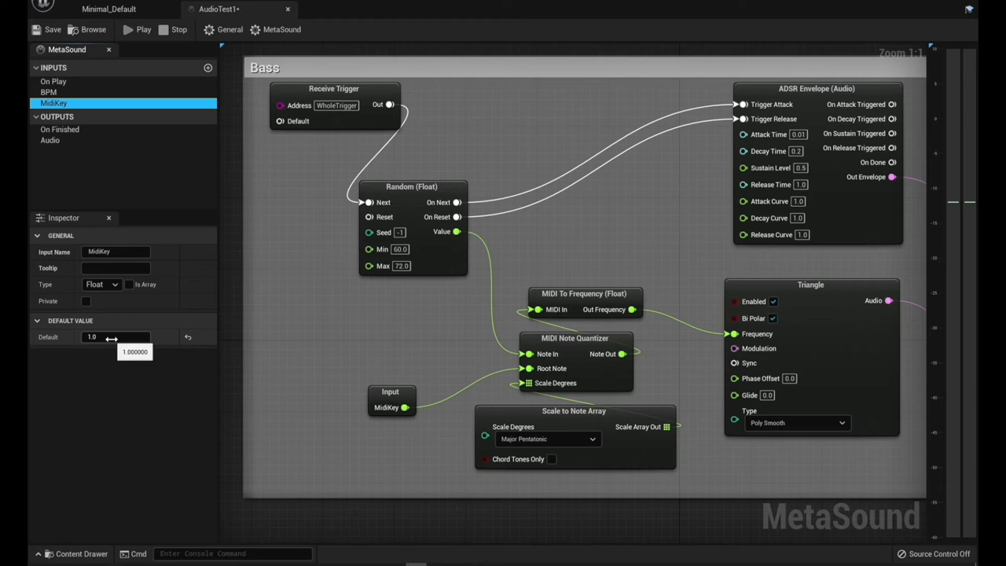
{"action": "mouse_move", "coordinate": [320, 359]}
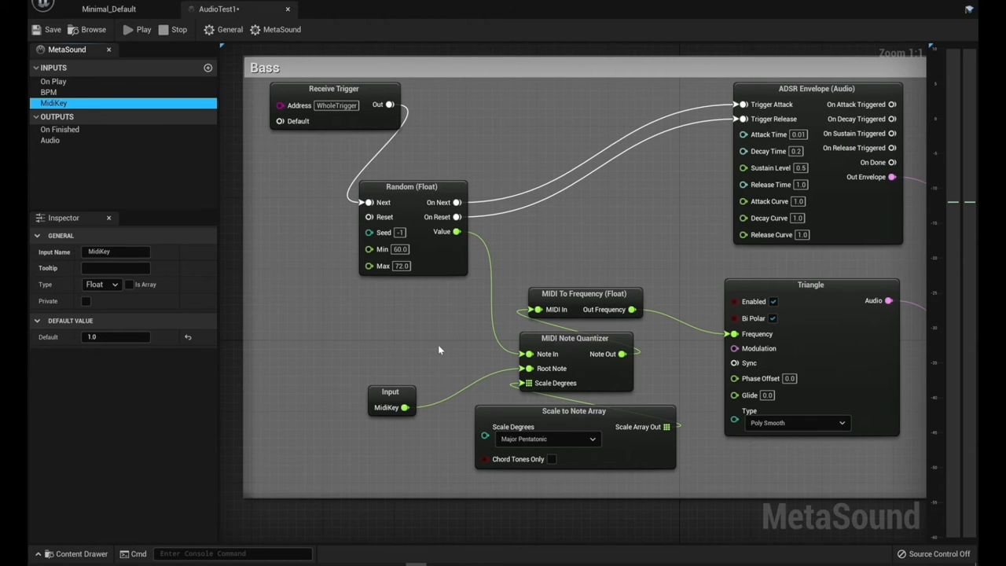
{"action": "mouse_move", "coordinate": [551, 416]}
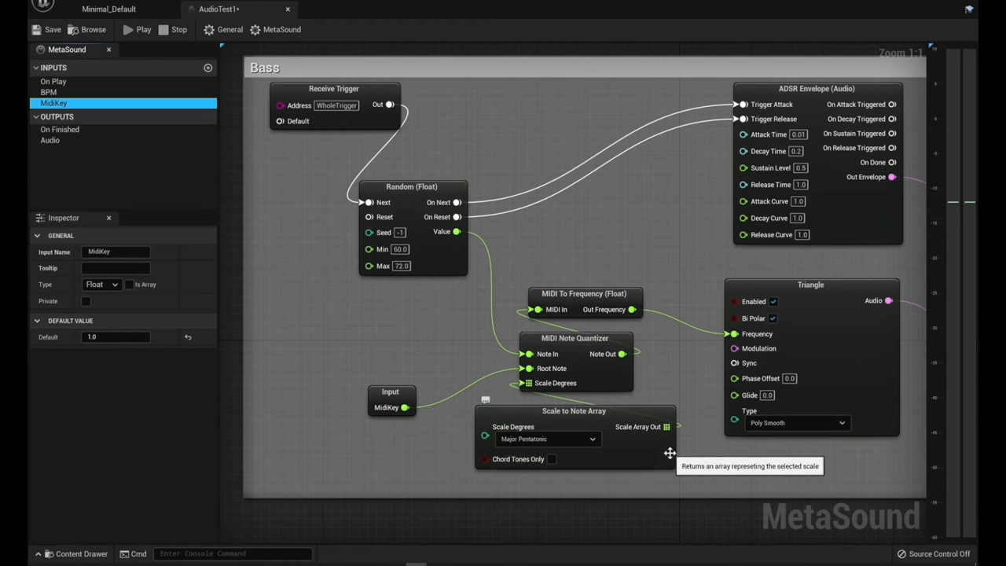
{"action": "mouse_move", "coordinate": [685, 379]}
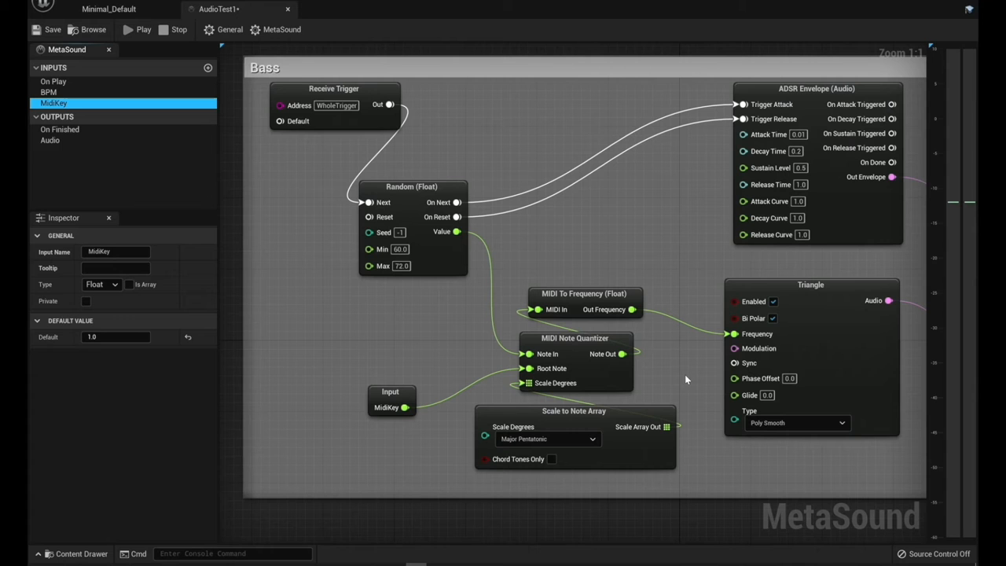
{"action": "mouse_move", "coordinate": [594, 450]}
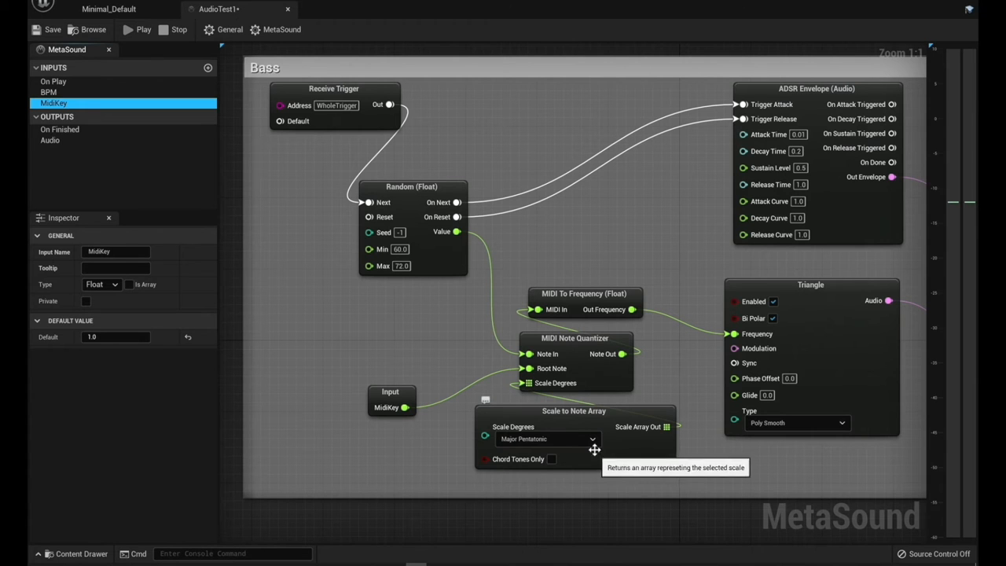
{"action": "left_click", "coordinate": [547, 438]}
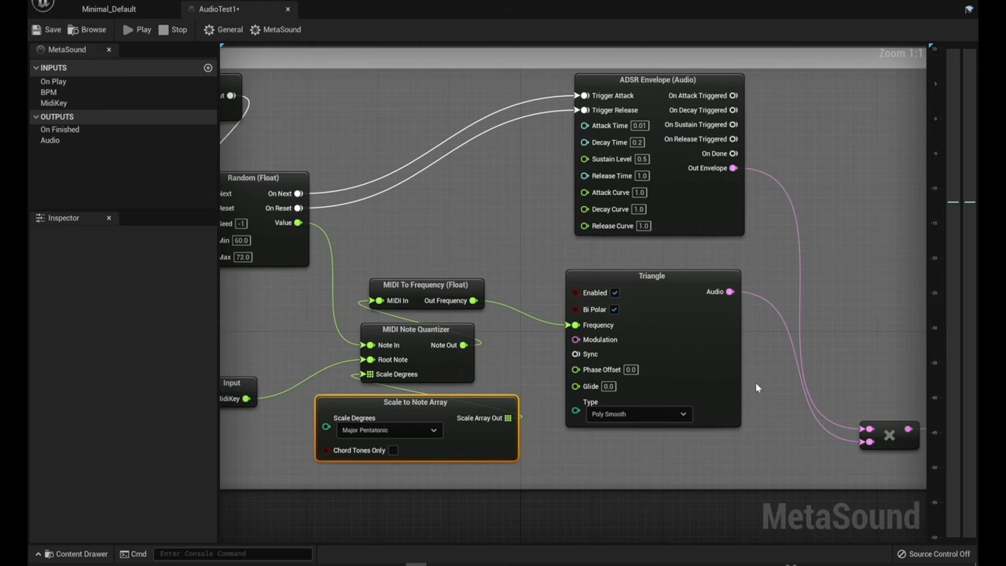
{"action": "mouse_move", "coordinate": [660, 107]}
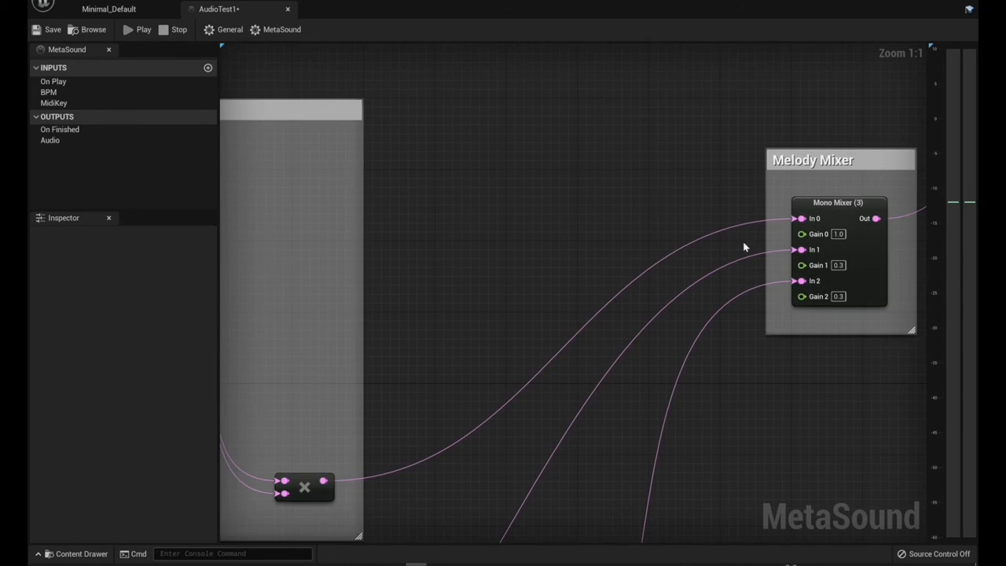
{"action": "left_click", "coordinate": [840, 233]}
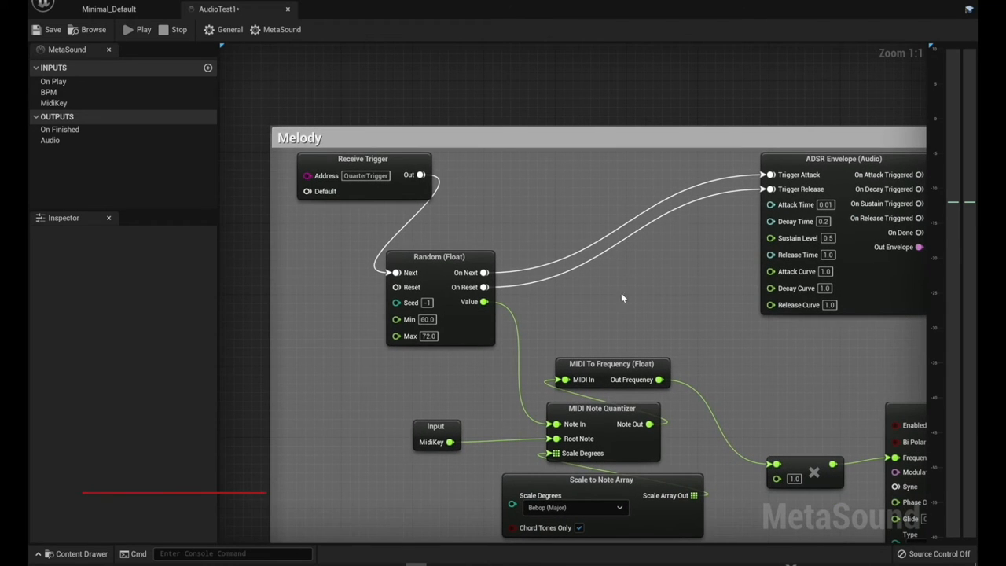
{"action": "mouse_move", "coordinate": [358, 187]}
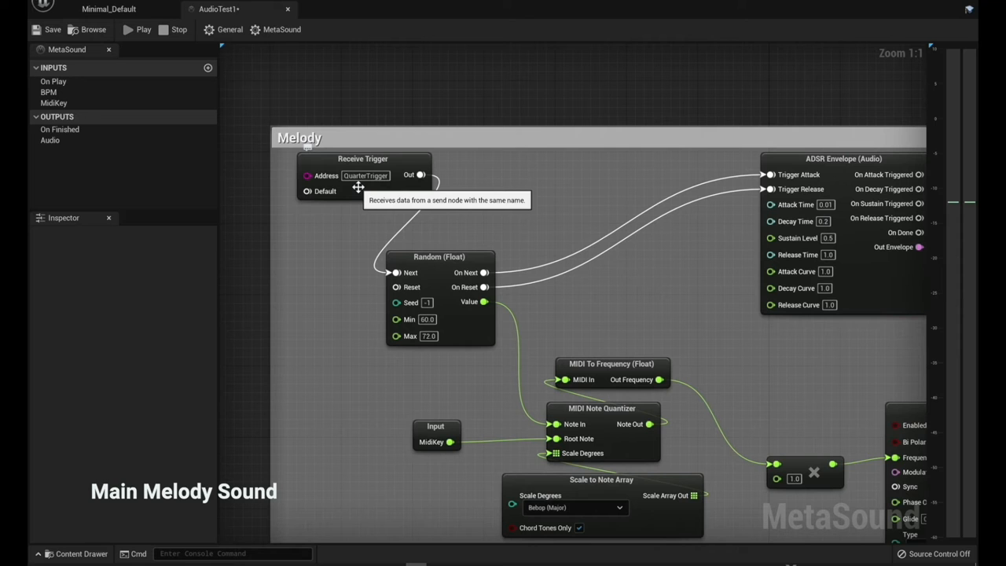
{"action": "mouse_move", "coordinate": [658, 295]}
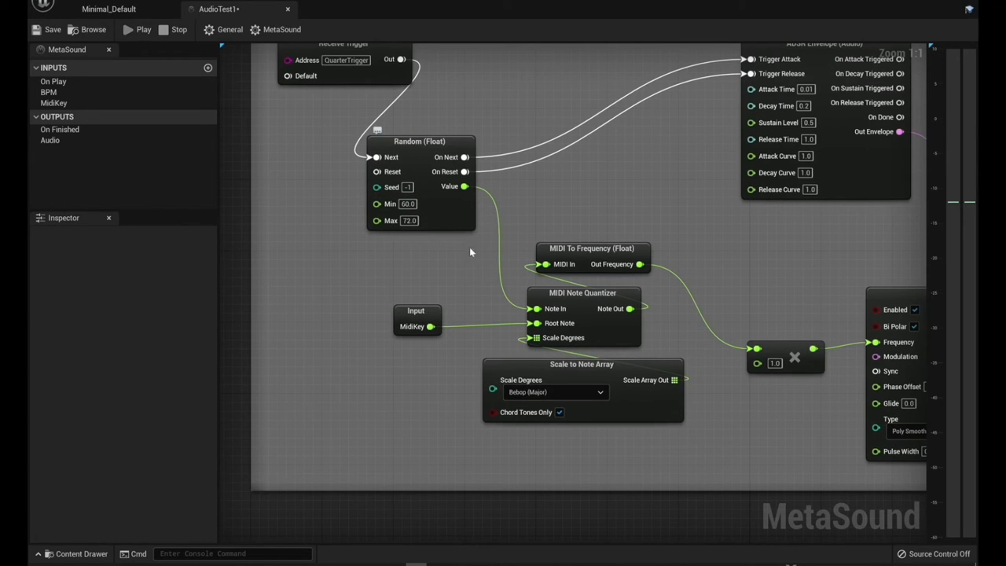
{"action": "mouse_move", "coordinate": [569, 409]}
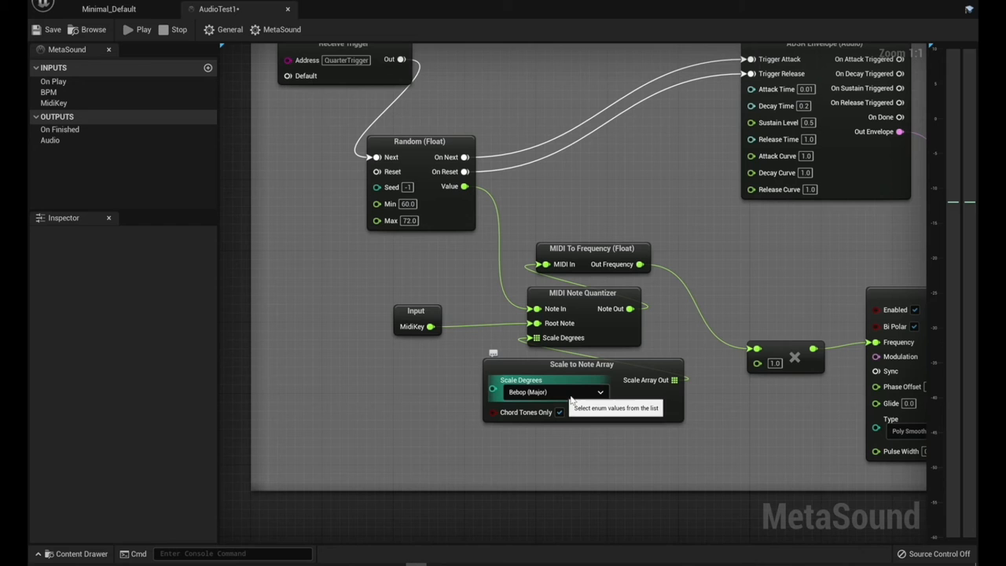
{"action": "mouse_move", "coordinate": [453, 363]}
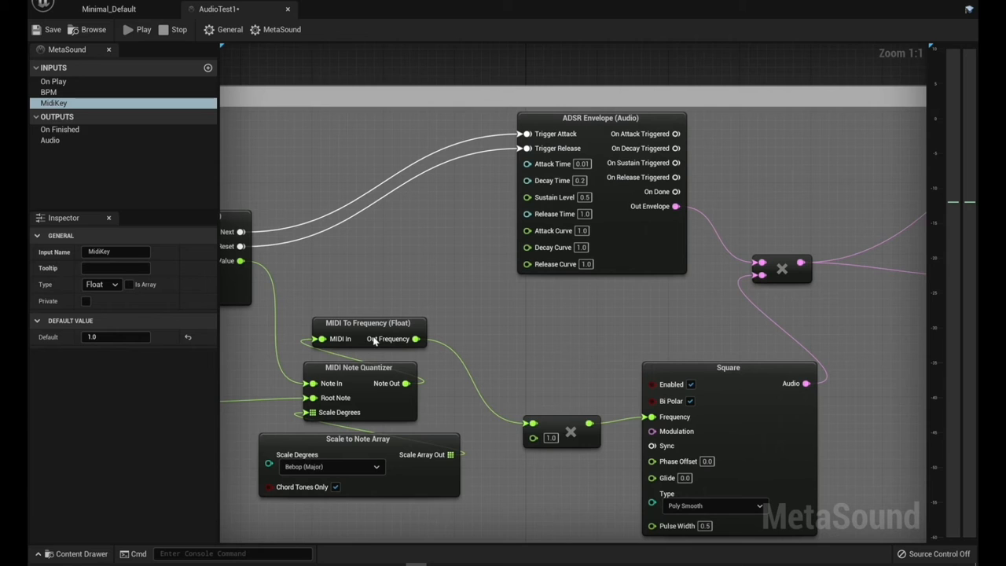
{"action": "mouse_move", "coordinate": [663, 415]}
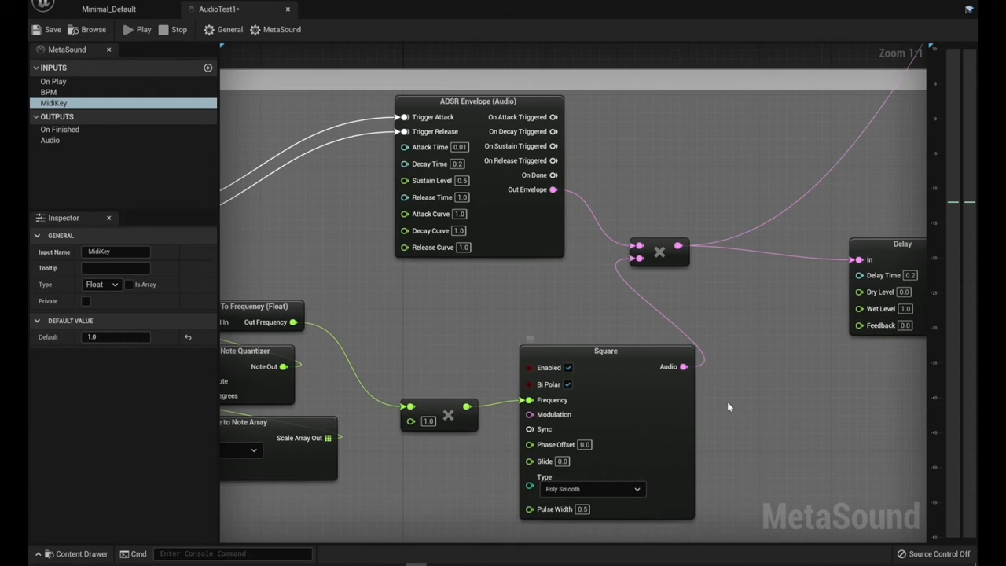
{"action": "mouse_move", "coordinate": [767, 379]}
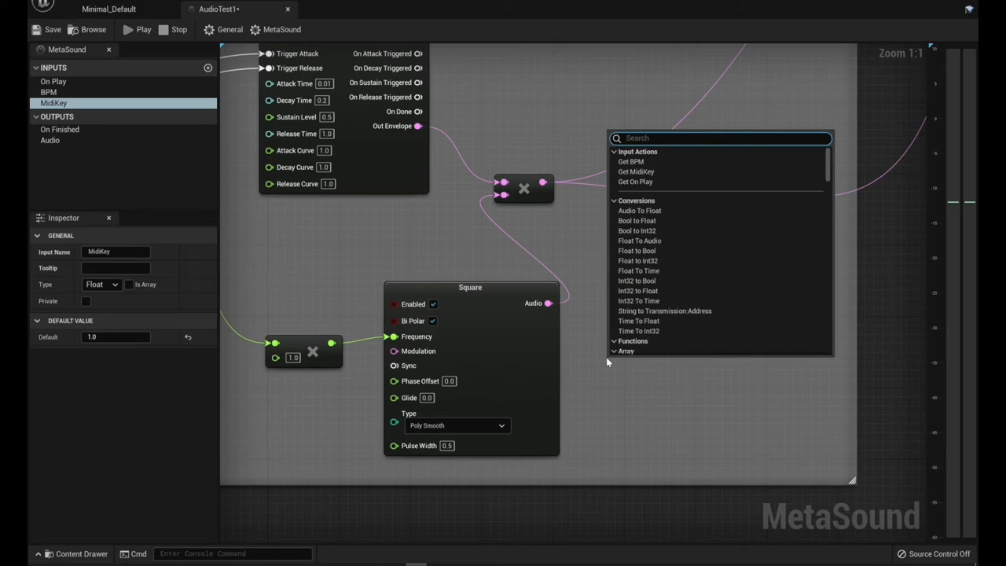
{"action": "type", "text": "tri"}
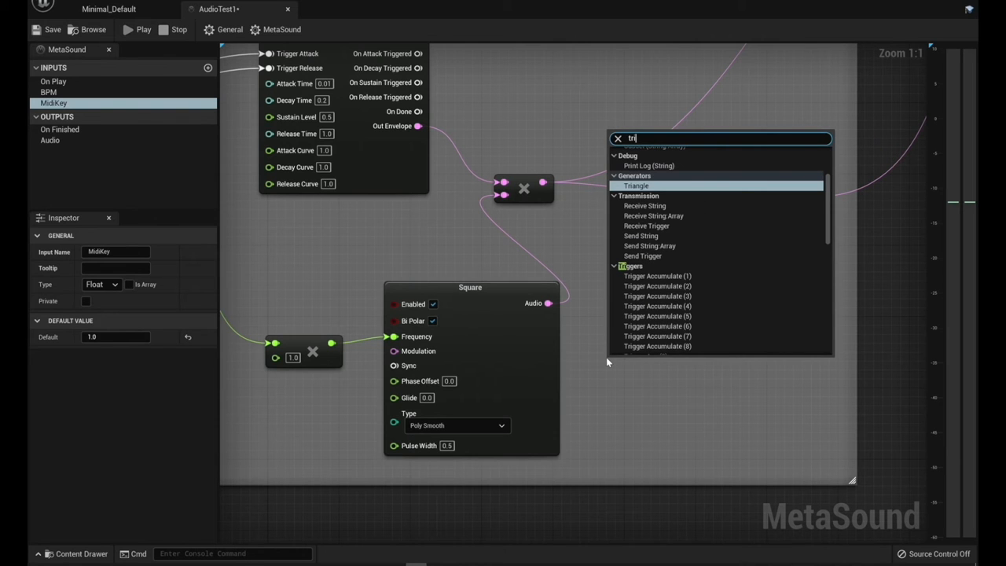
{"action": "type", "text": "gener"}
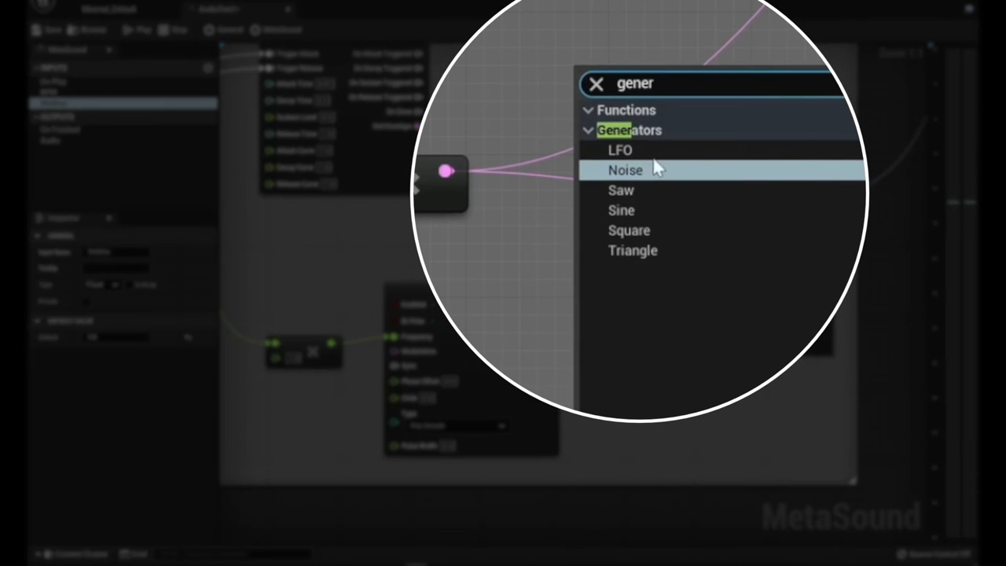
{"action": "mouse_move", "coordinate": [658, 216]}
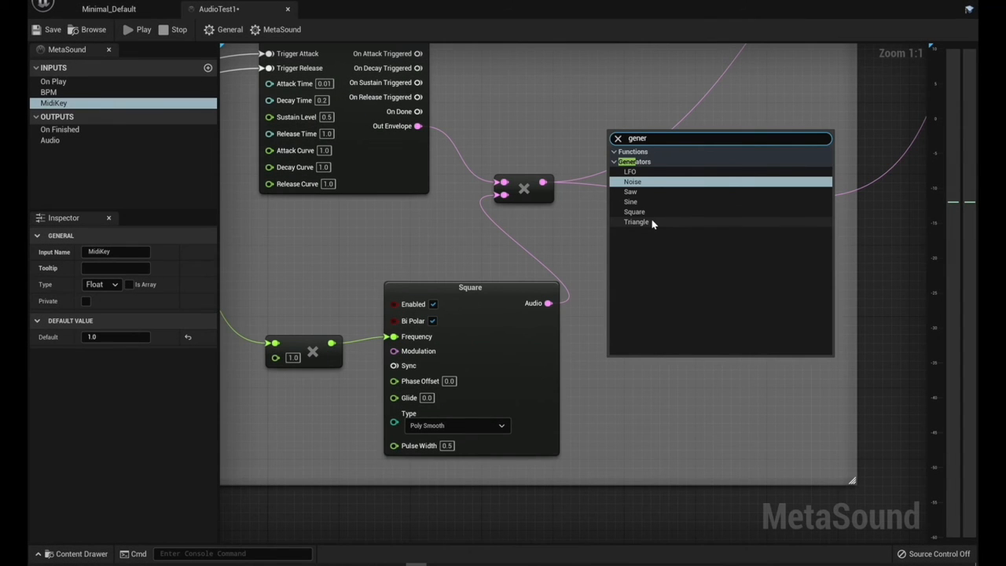
{"action": "mouse_move", "coordinate": [592, 279]}
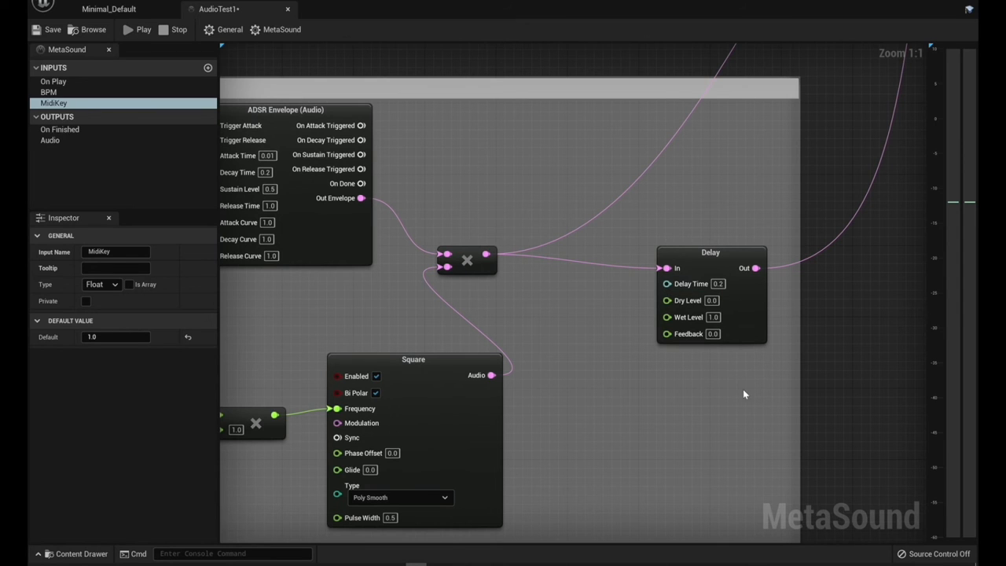
{"action": "mouse_move", "coordinate": [842, 321]}
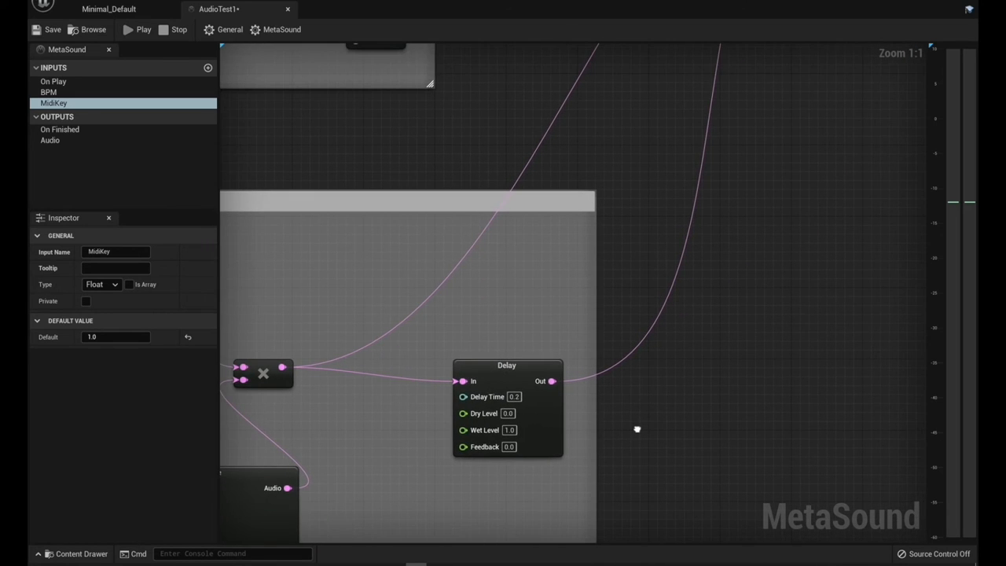
{"action": "left_click_drag", "start_coordinate": [636, 429], "coordinate": [519, 423]}
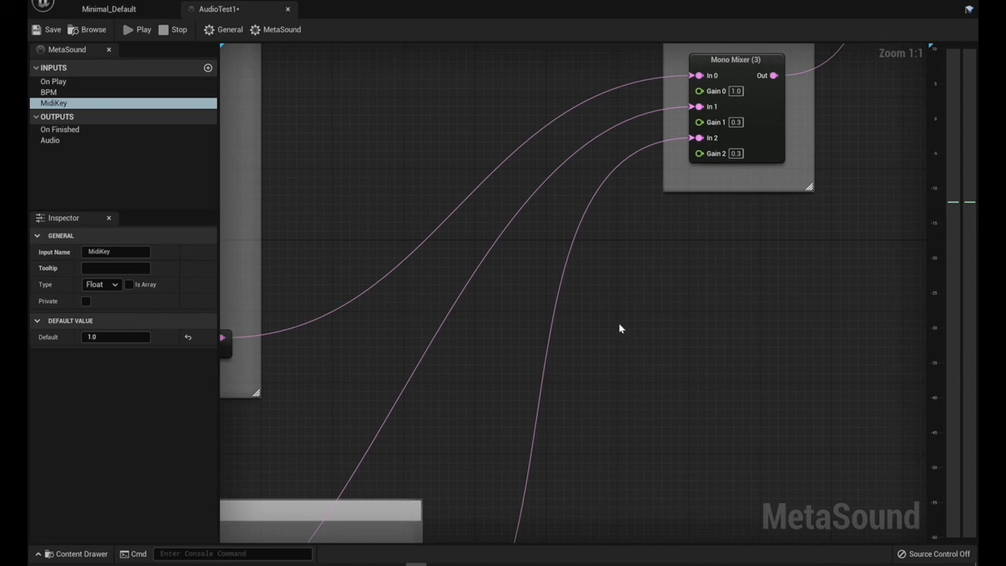
{"action": "mouse_move", "coordinate": [801, 250]}
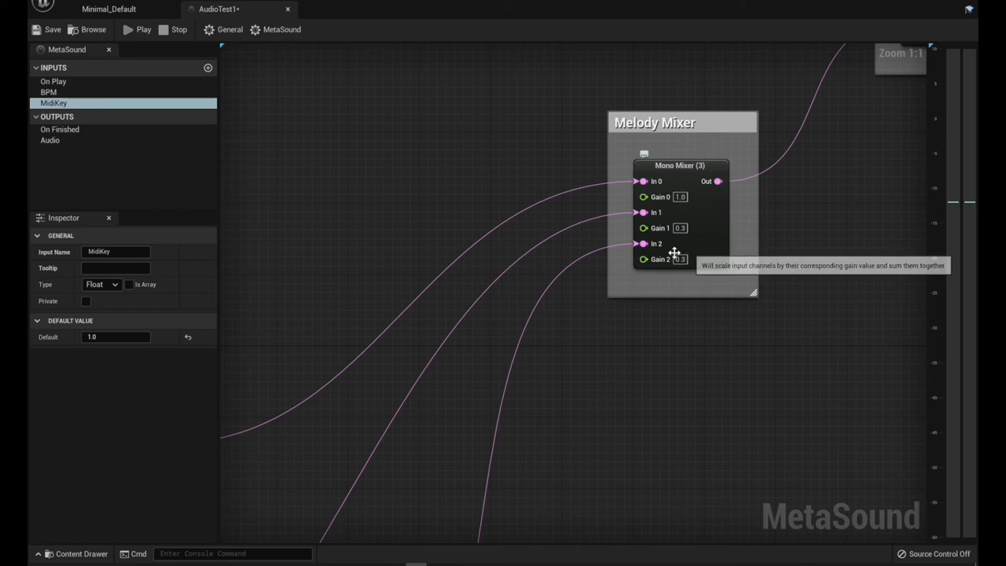
{"action": "mouse_move", "coordinate": [707, 368]}
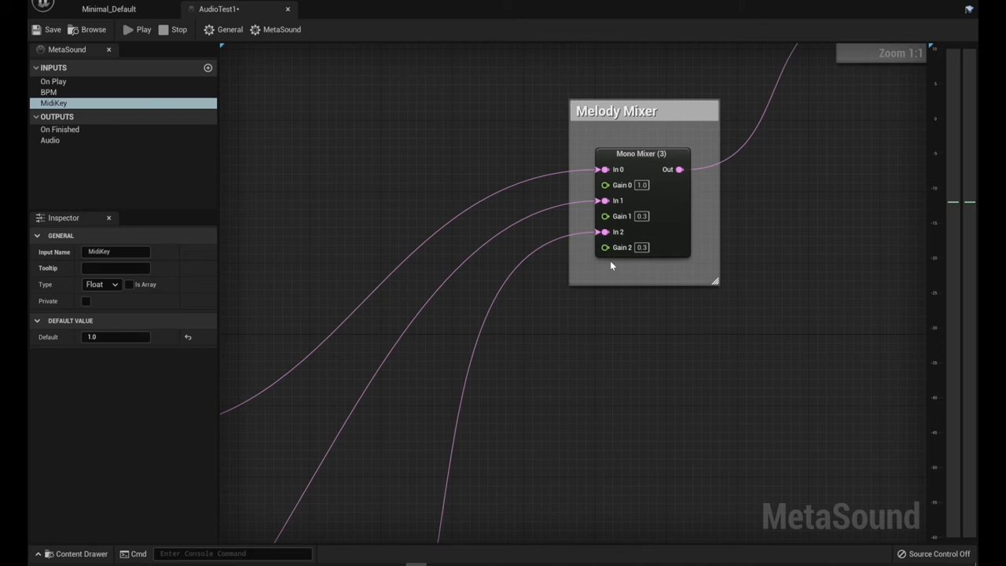
{"action": "mouse_move", "coordinate": [621, 247]}
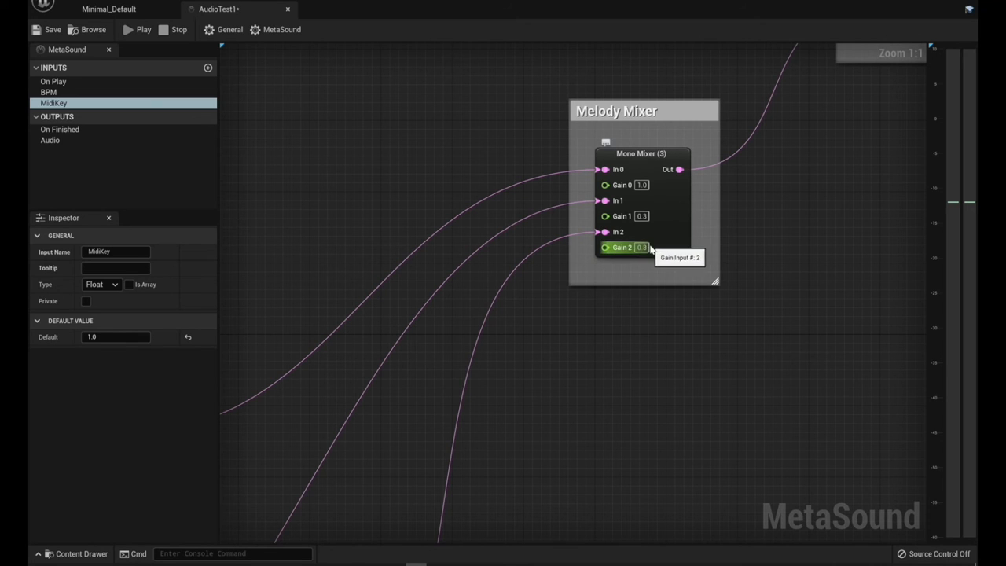
{"action": "mouse_move", "coordinate": [688, 251]}
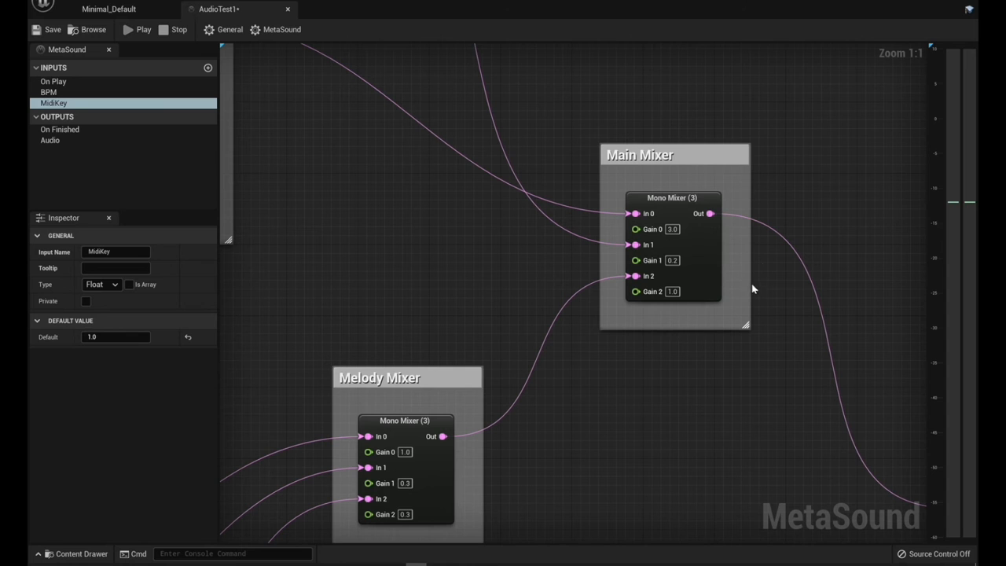
{"action": "mouse_move", "coordinate": [652, 261]}
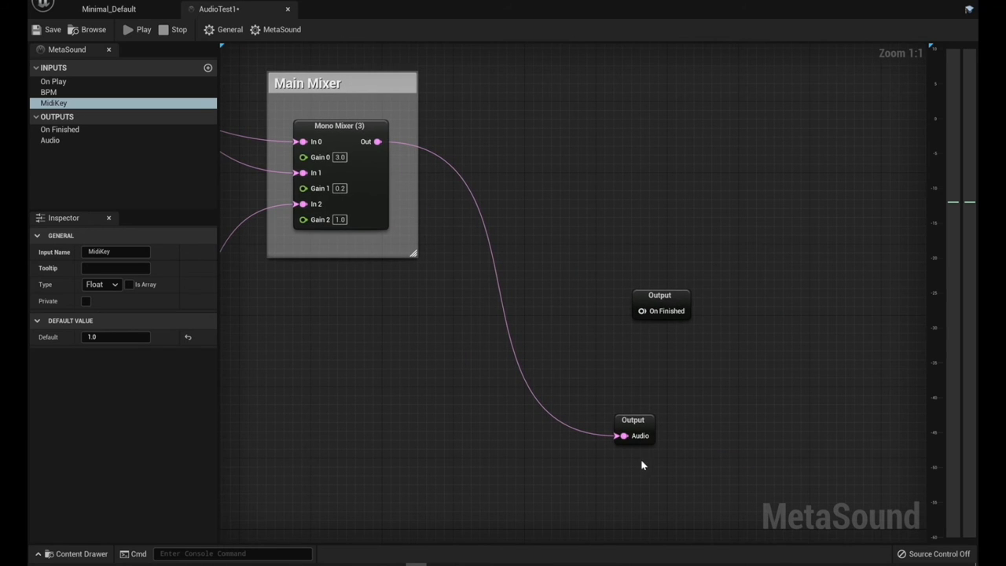
{"action": "mouse_move", "coordinate": [472, 113]}
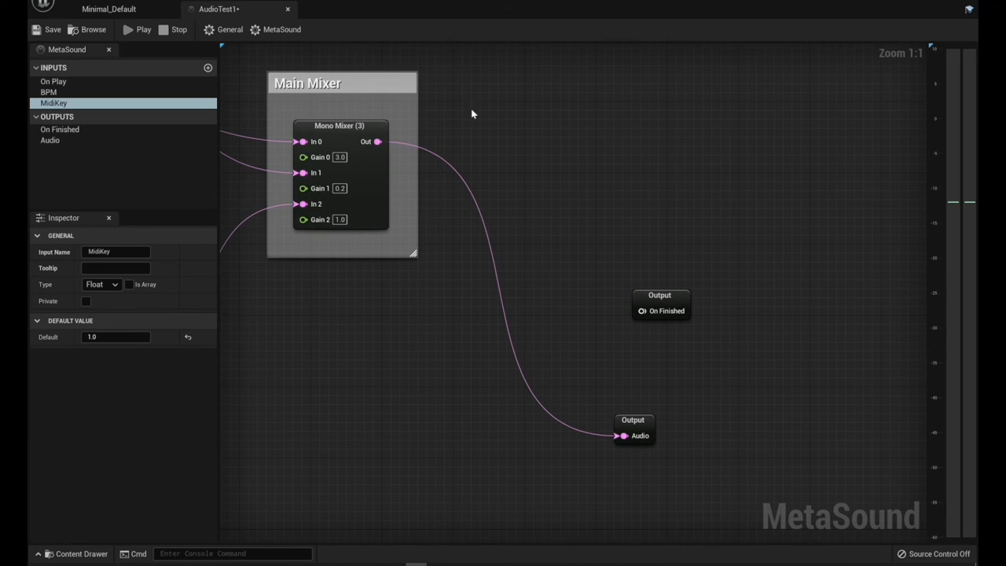
{"action": "mouse_move", "coordinate": [145, 28]}
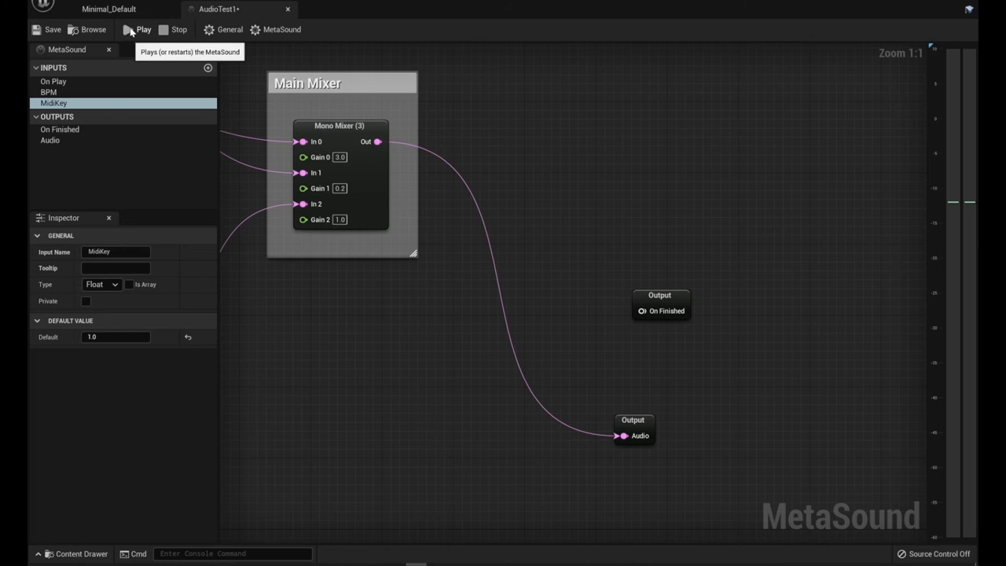
Preview the MetaSound playing and raise the BPM input's default value to 250
{"action": "left_click", "coordinate": [145, 28]}
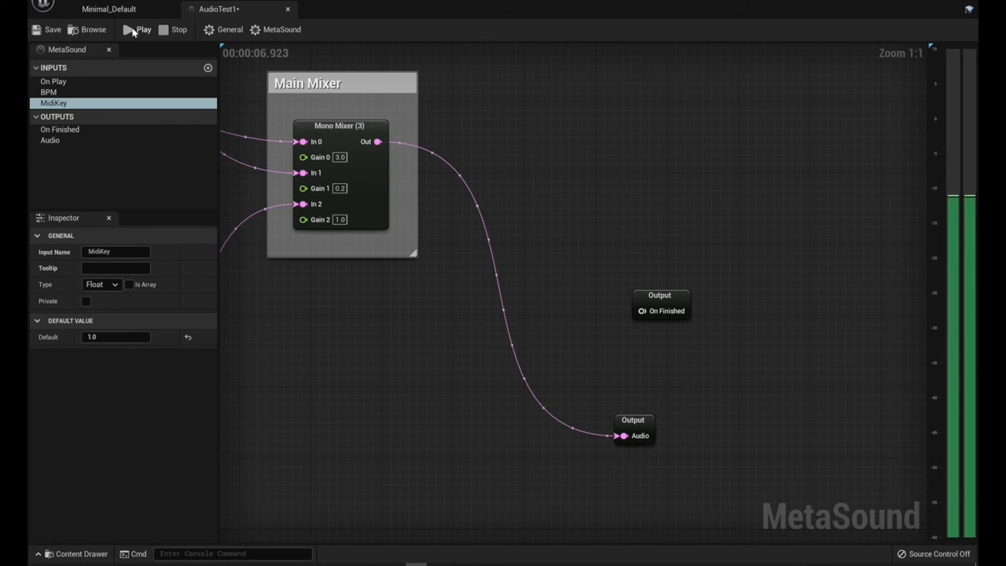
{"action": "left_click", "coordinate": [49, 91]}
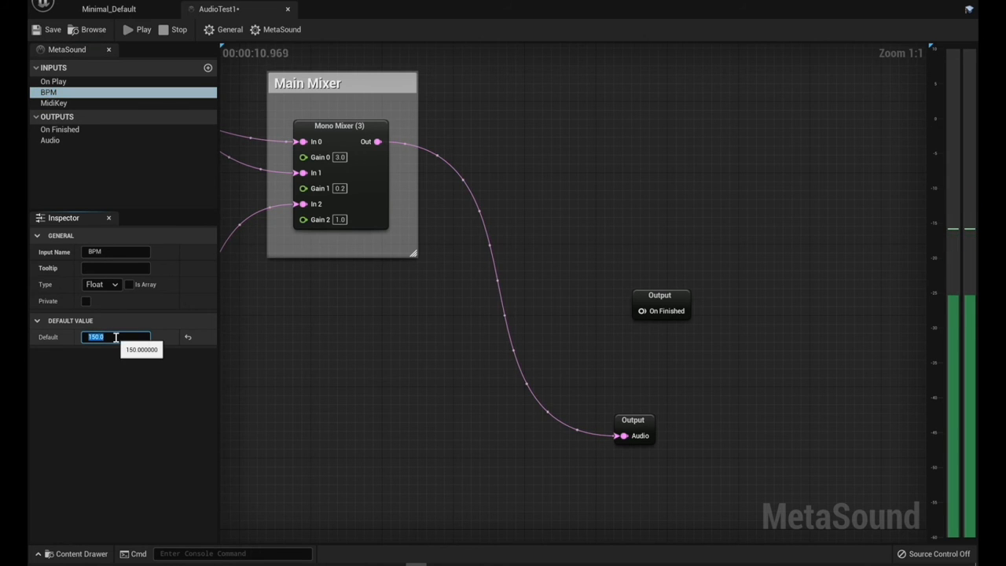
{"action": "type", "text": "250"}
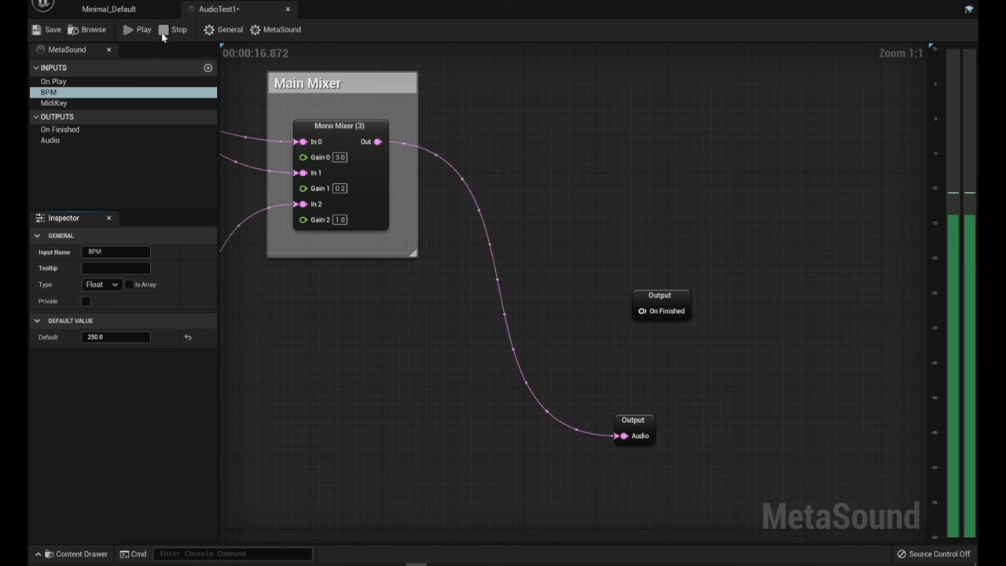
Return to the Minimal_Default level and scroll AudioTest1's Details to its Sound settings
{"action": "left_click", "coordinate": [107, 10]}
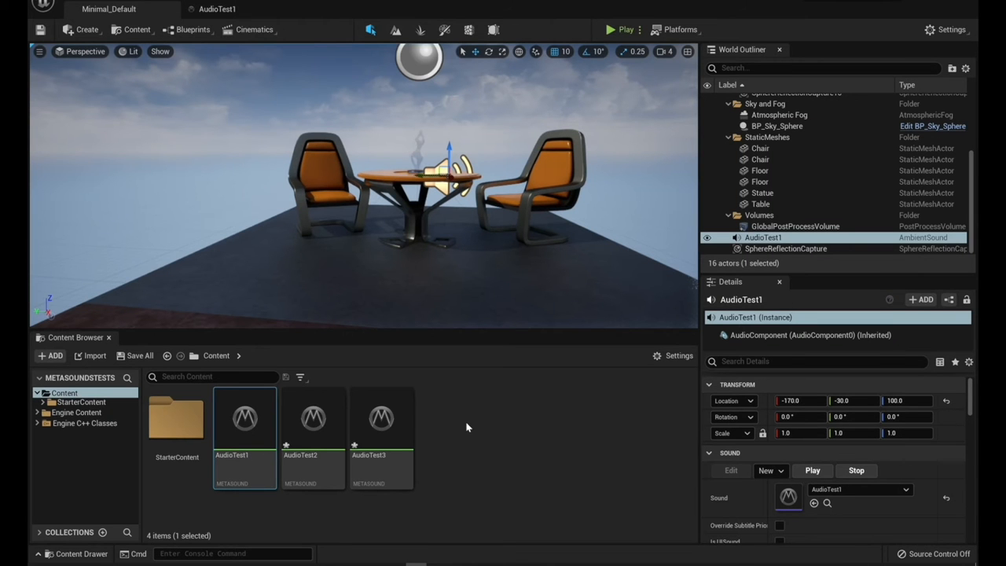
{"action": "mouse_move", "coordinate": [484, 415]}
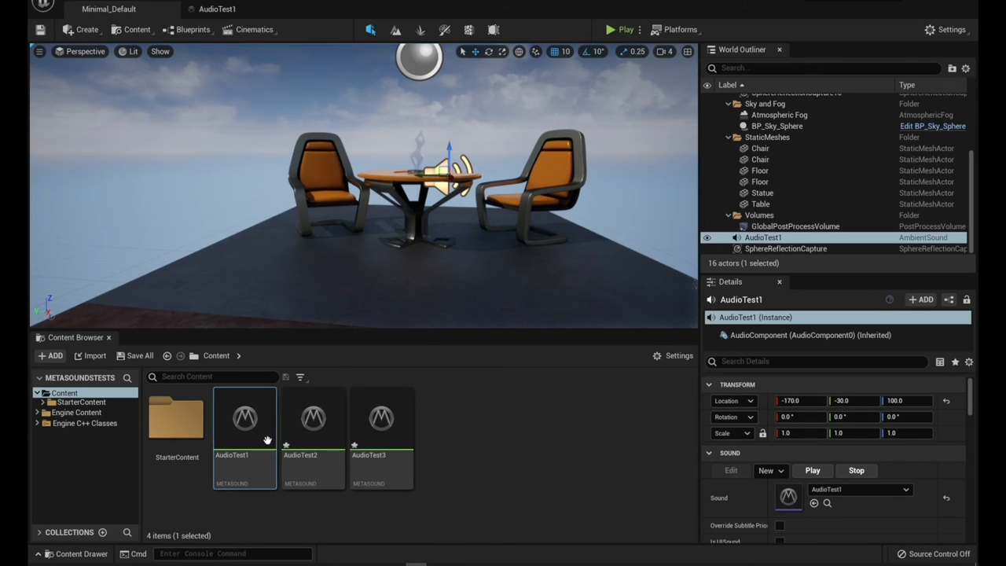
{"action": "mouse_move", "coordinate": [432, 253]}
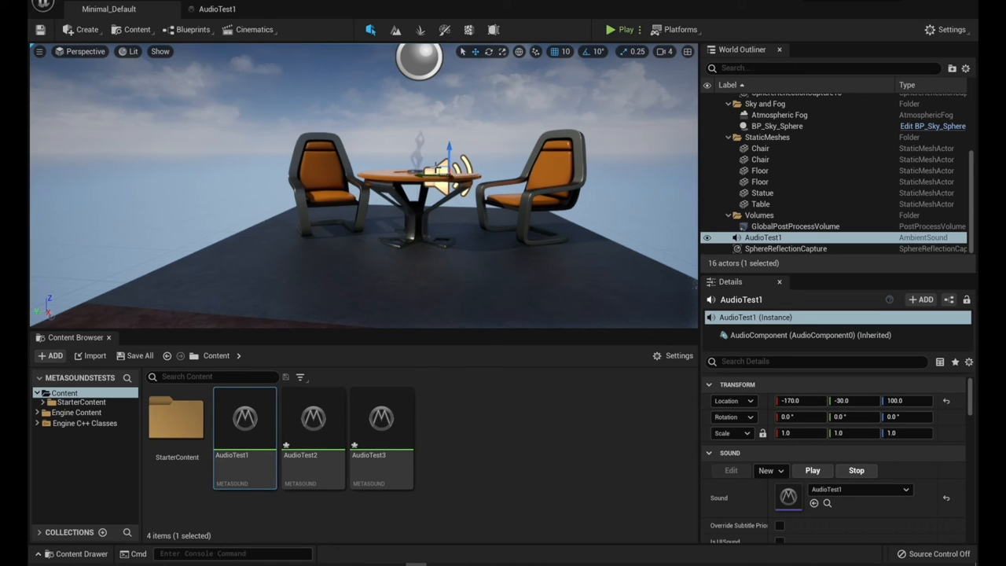
{"action": "mouse_move", "coordinate": [913, 244]}
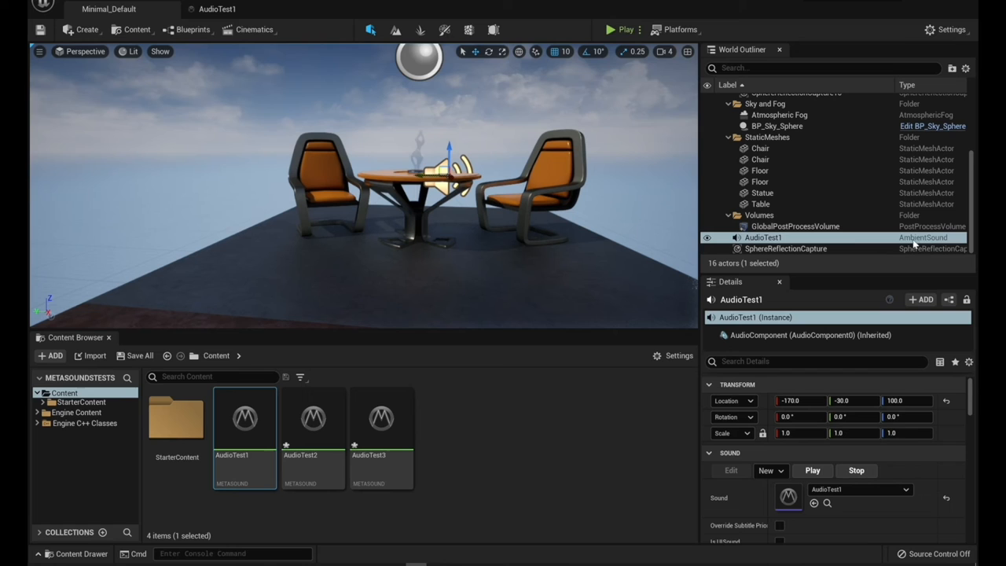
{"action": "mouse_move", "coordinate": [763, 238]}
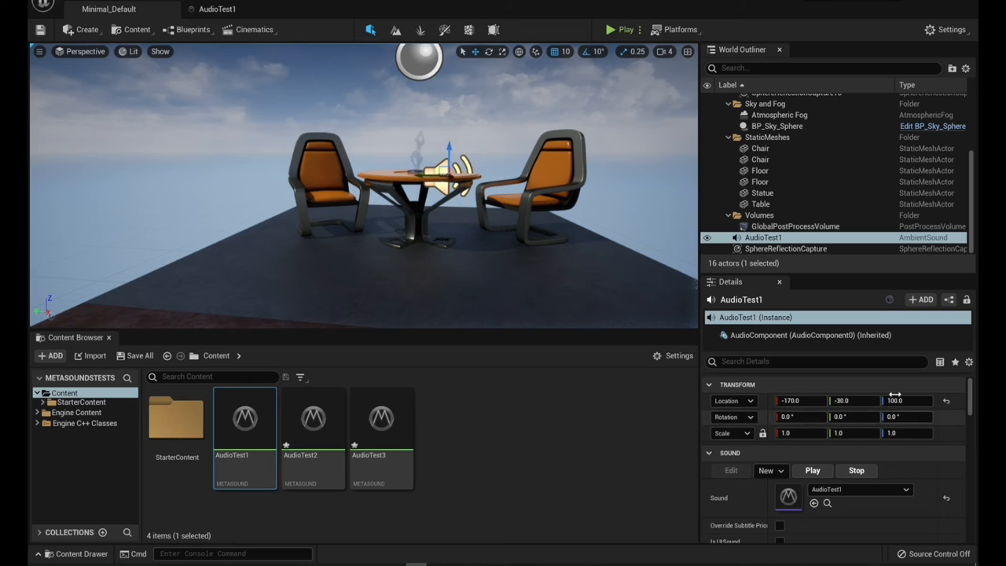
{"action": "scroll", "scroll_direction": "down", "scroll_amount": 3}
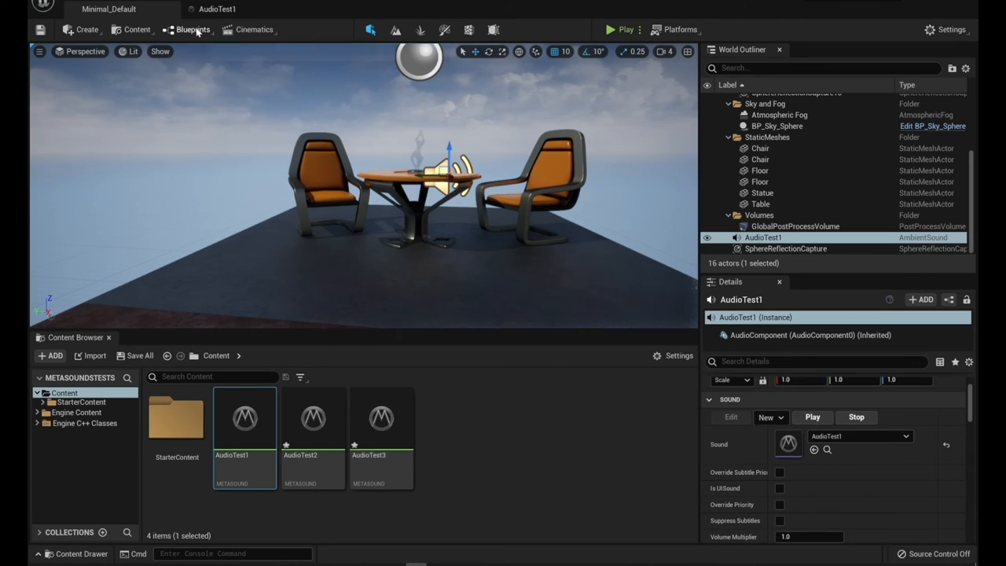
Open the Level Blueprint's Event Graph and select the Set Parameter Interface node
{"action": "left_click", "coordinate": [191, 28]}
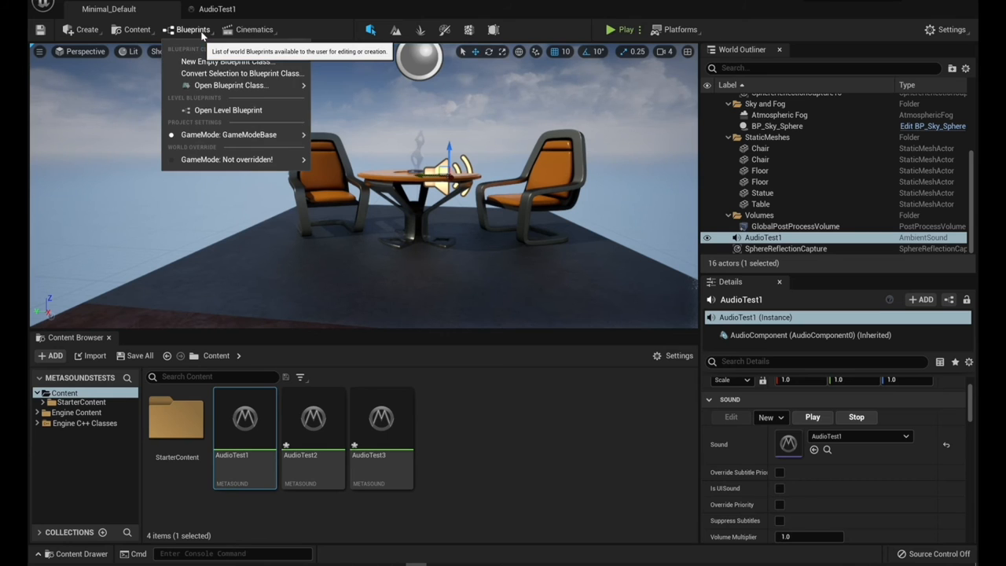
{"action": "left_click", "coordinate": [228, 110]}
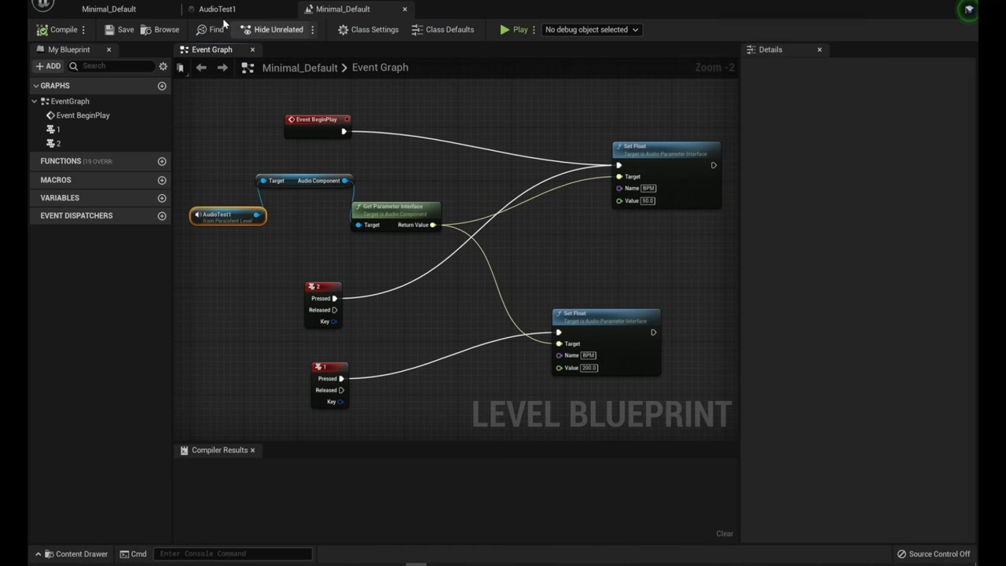
{"action": "mouse_move", "coordinate": [402, 139]}
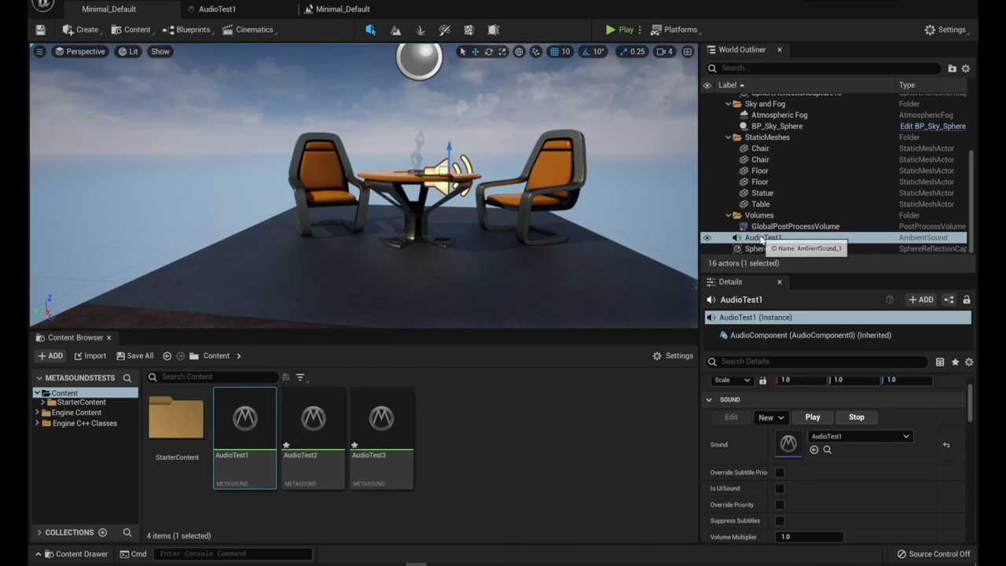
{"action": "left_click", "coordinate": [343, 9]}
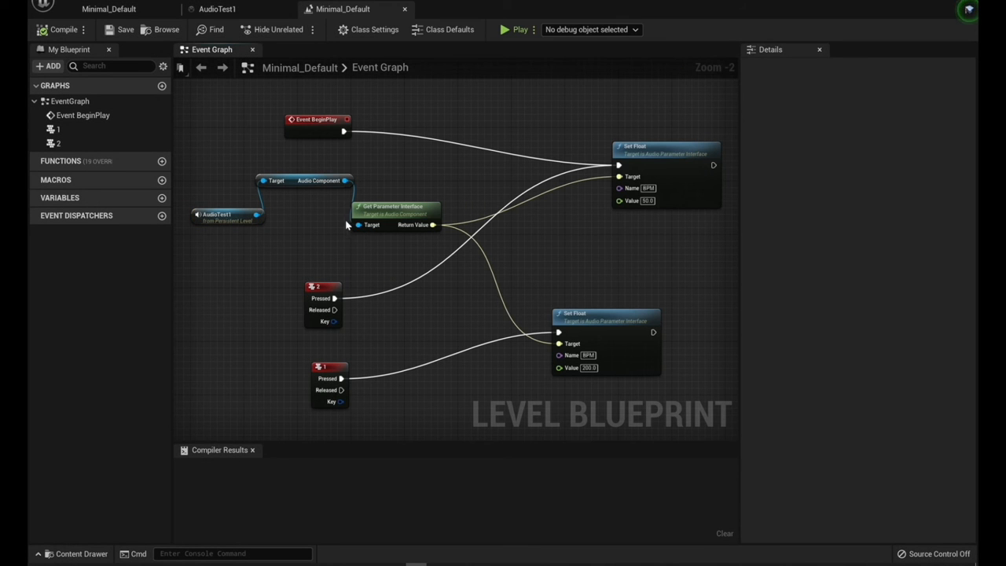
{"action": "mouse_move", "coordinate": [317, 191]}
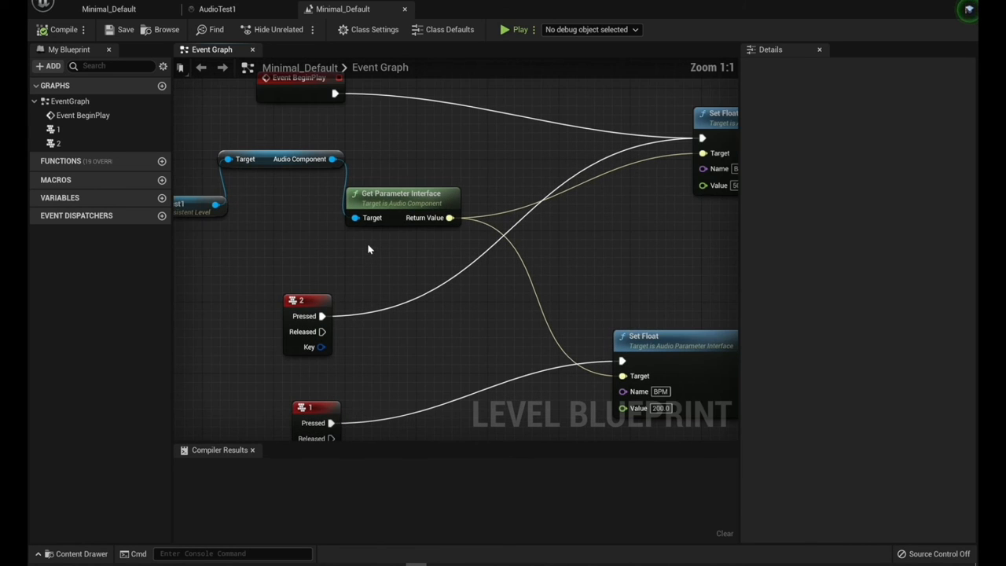
{"action": "mouse_move", "coordinate": [496, 166]}
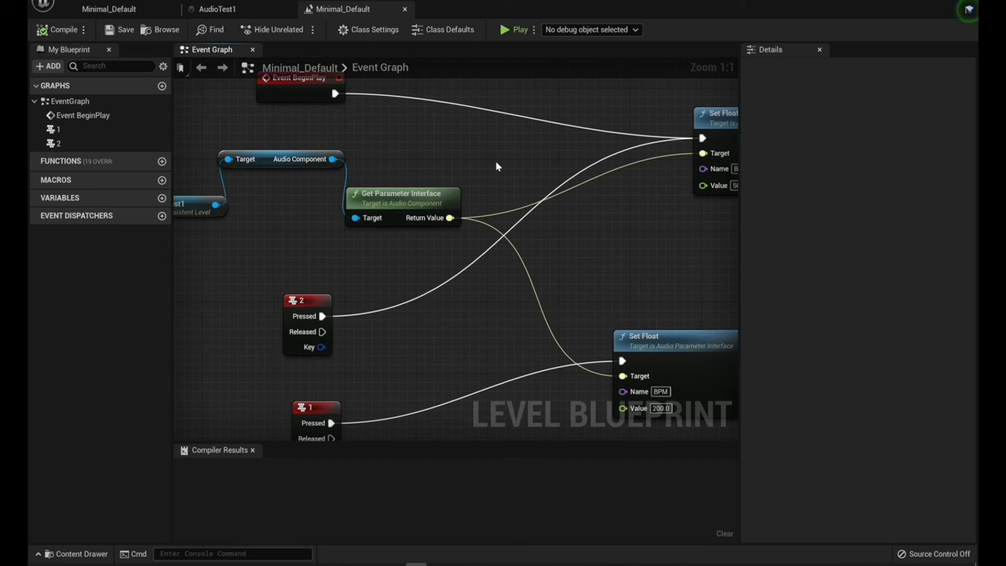
{"action": "left_click", "coordinate": [403, 193]}
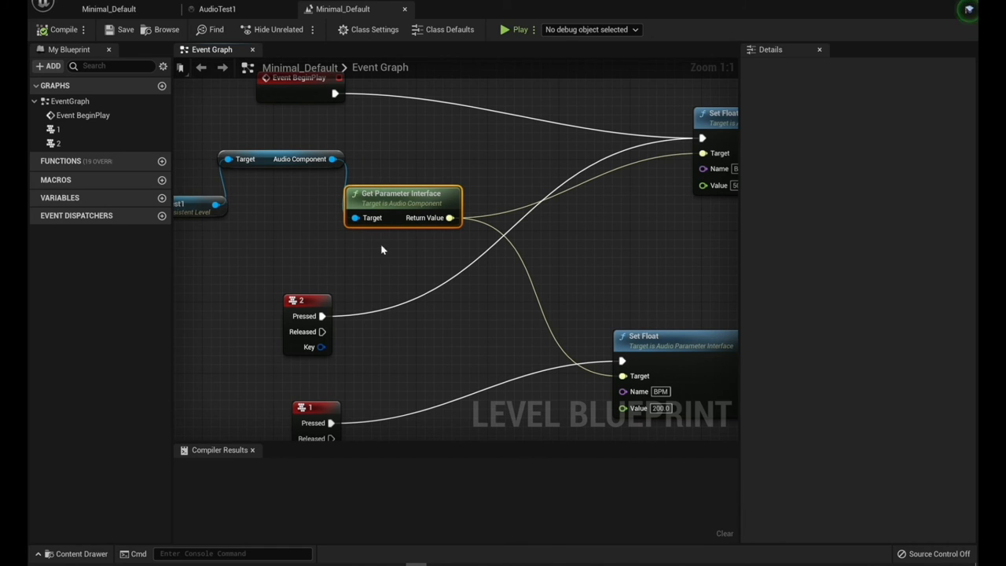
{"action": "mouse_move", "coordinate": [415, 265]}
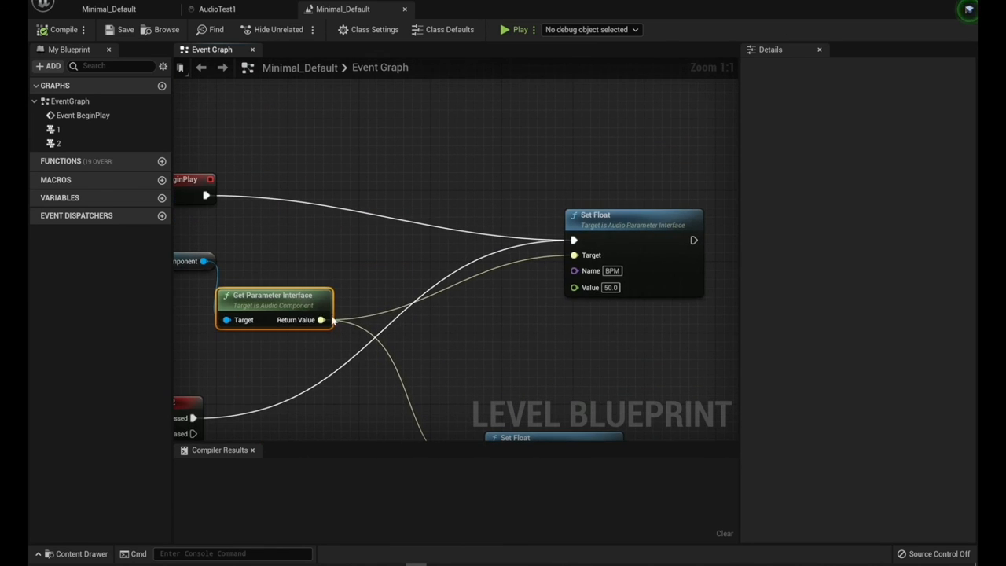
{"action": "mouse_move", "coordinate": [599, 223]}
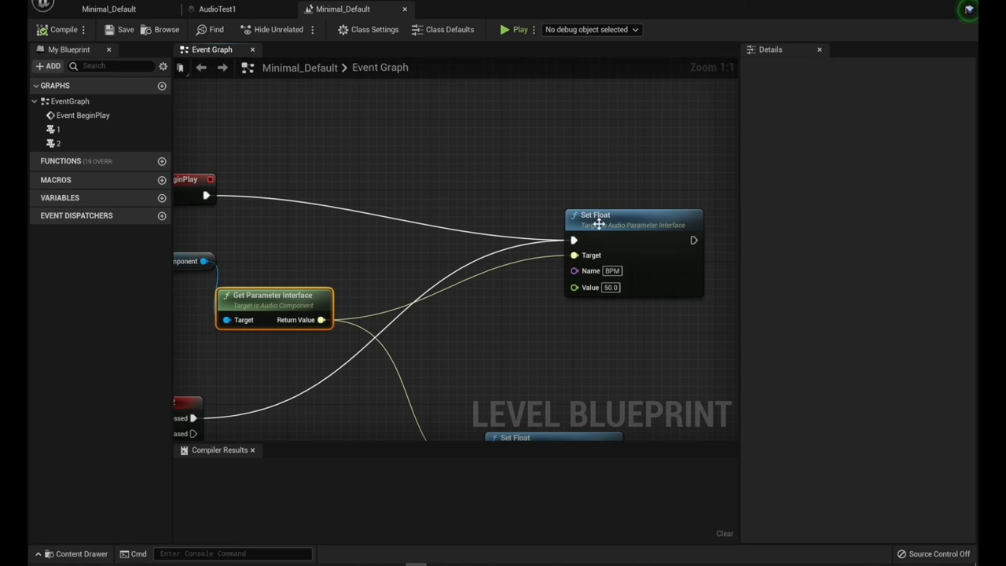
{"action": "mouse_move", "coordinate": [611, 270]}
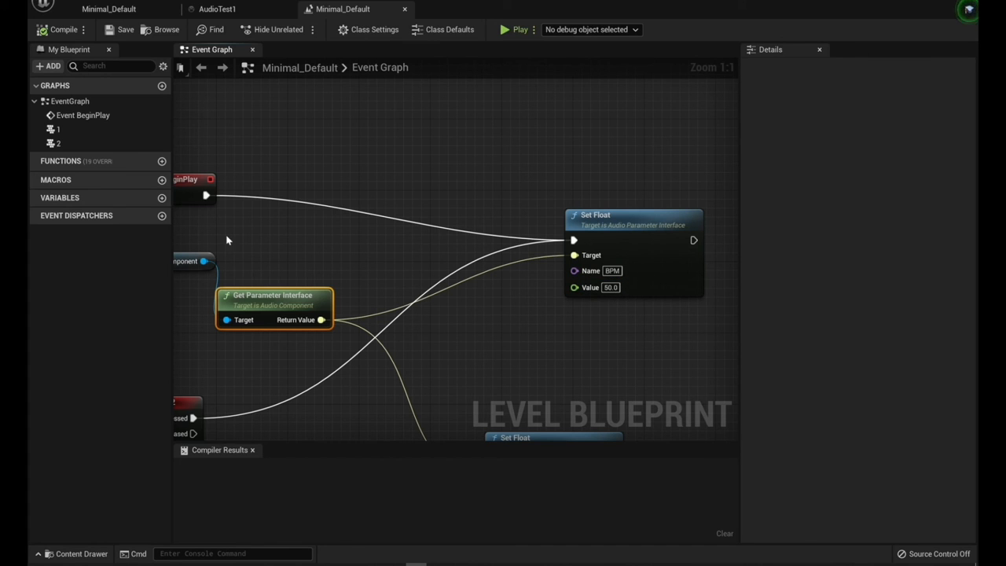
{"action": "mouse_move", "coordinate": [619, 312]}
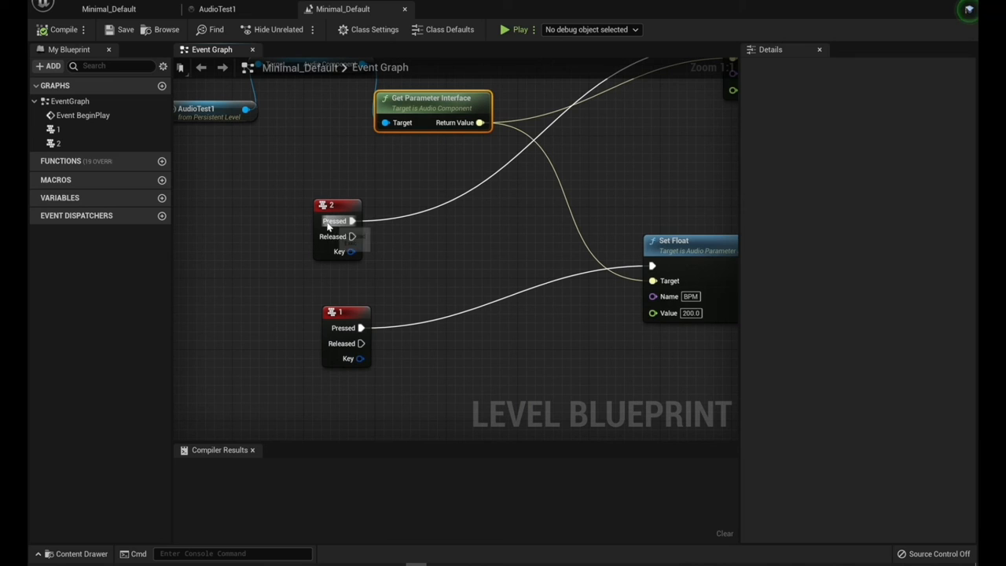
{"action": "mouse_move", "coordinate": [485, 377]}
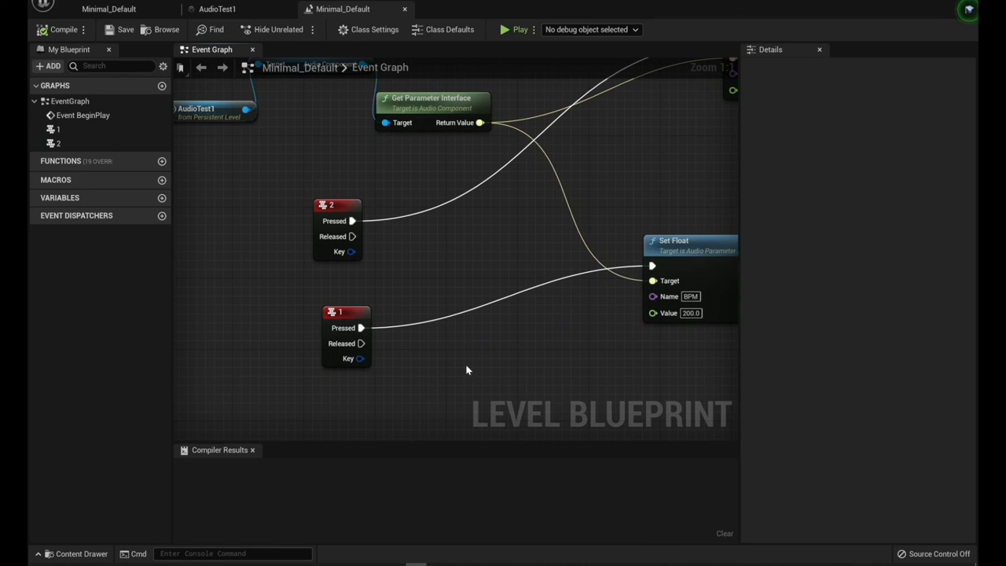
{"action": "mouse_move", "coordinate": [393, 365]}
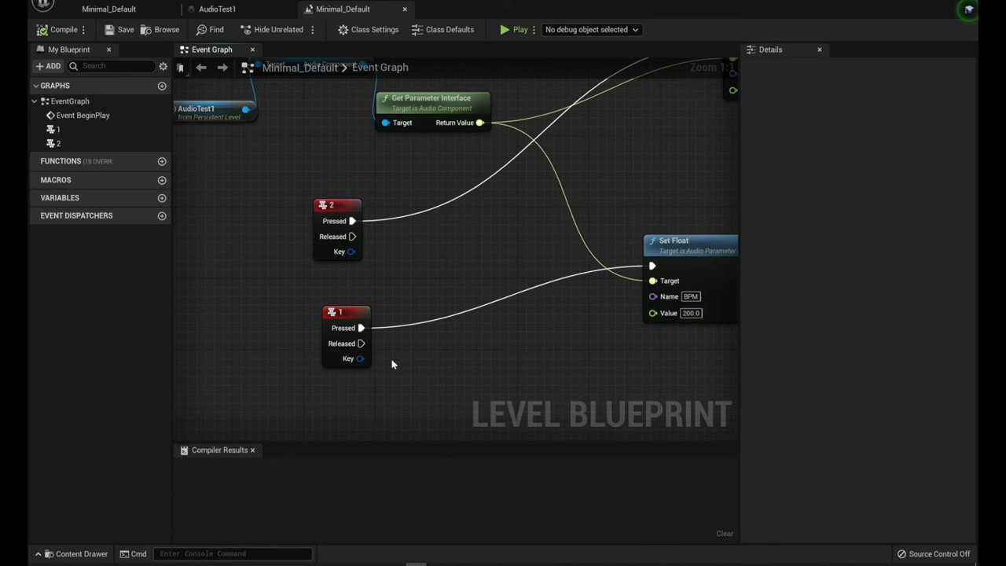
{"action": "mouse_move", "coordinate": [415, 337]}
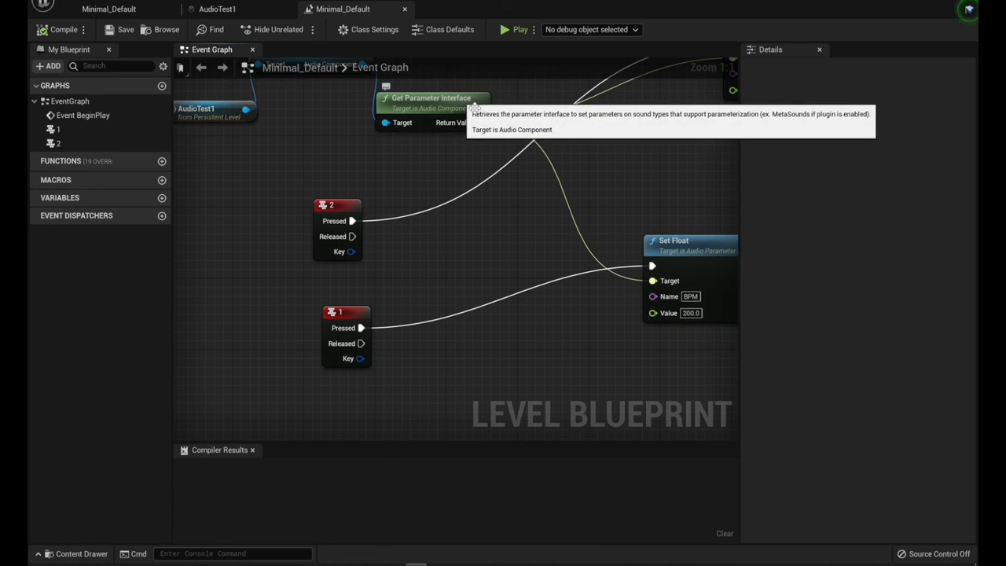
{"action": "mouse_move", "coordinate": [692, 318]}
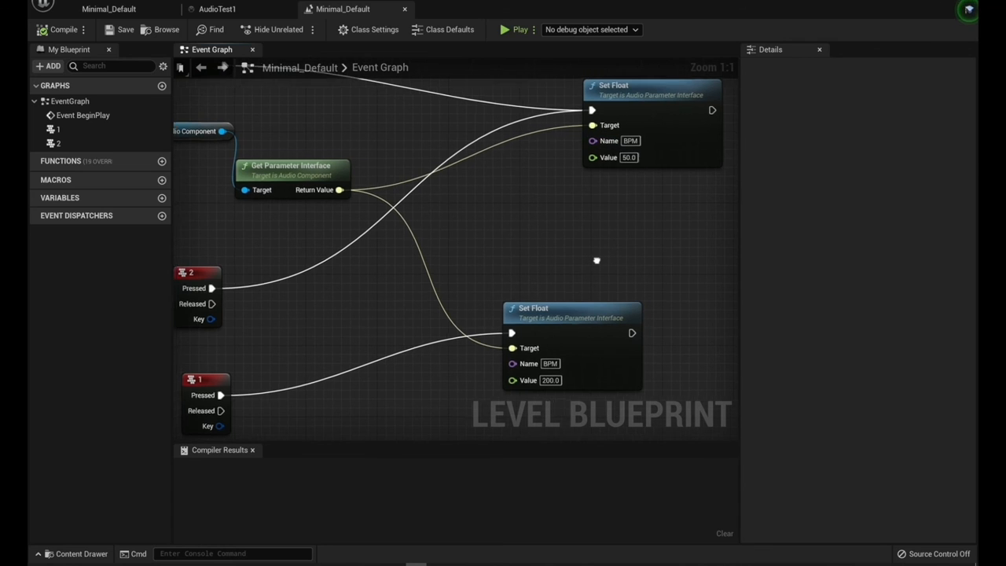
Inspect the Set Float nodes setting BPM 50 and 200, then return to the level editor
{"action": "left_click_drag", "start_coordinate": [598, 261], "coordinate": [635, 242]}
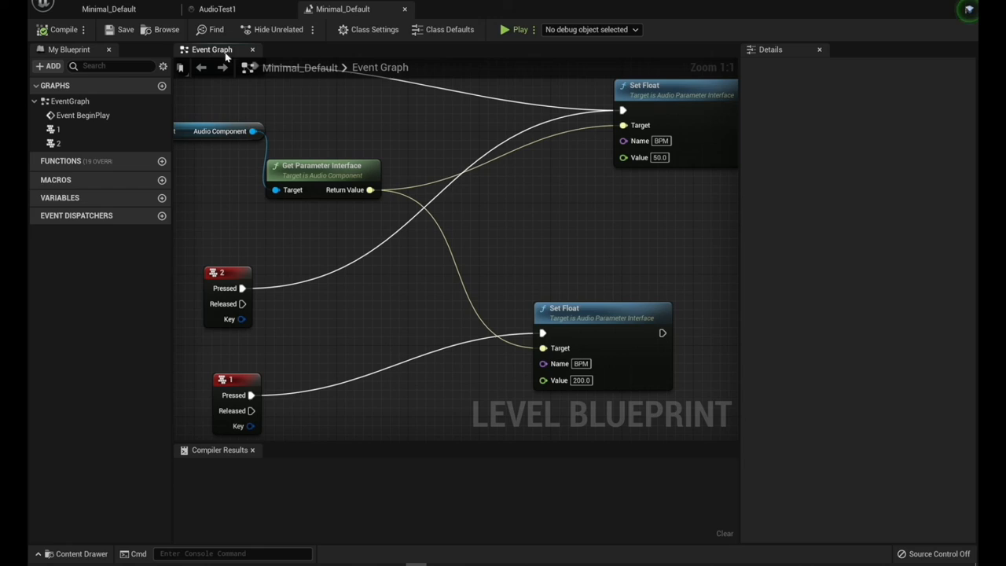
{"action": "left_click", "coordinate": [108, 9]}
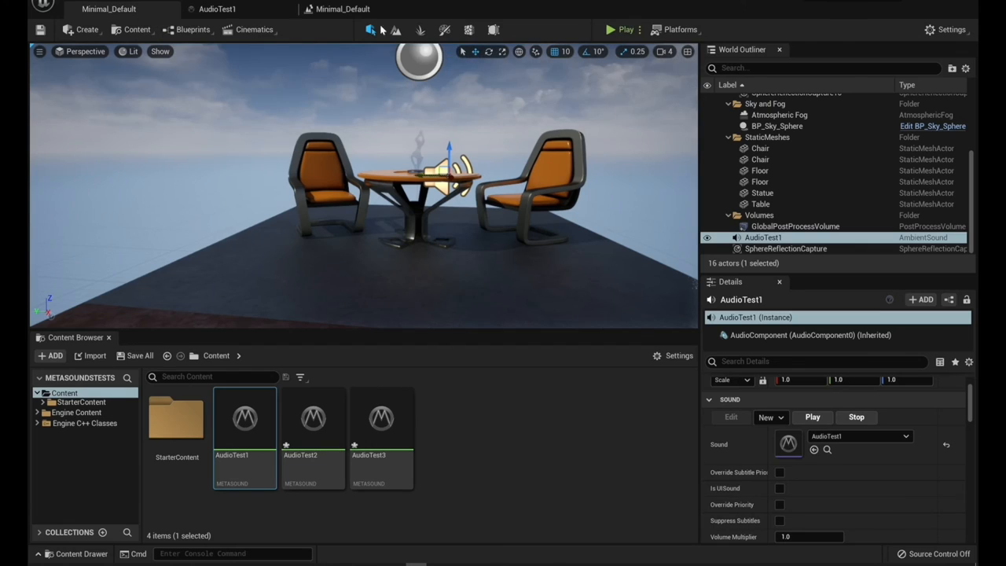